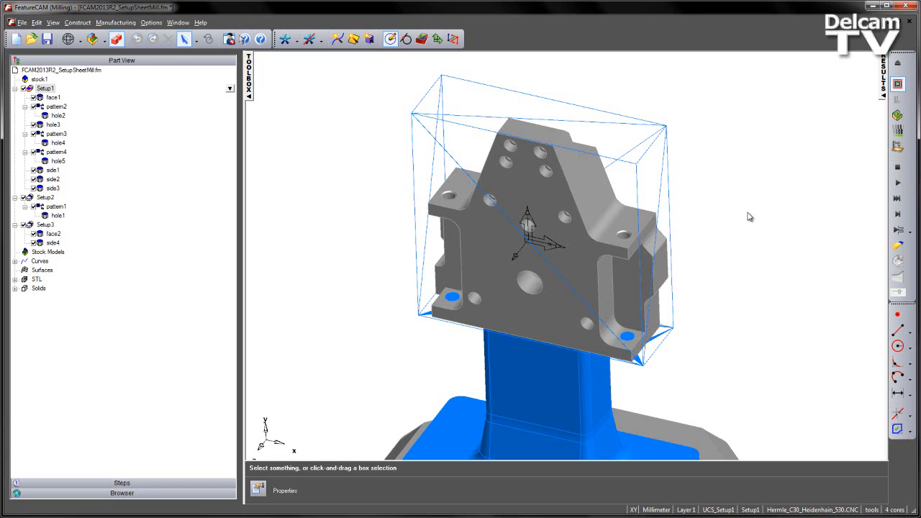
mouse_move(383, 151)
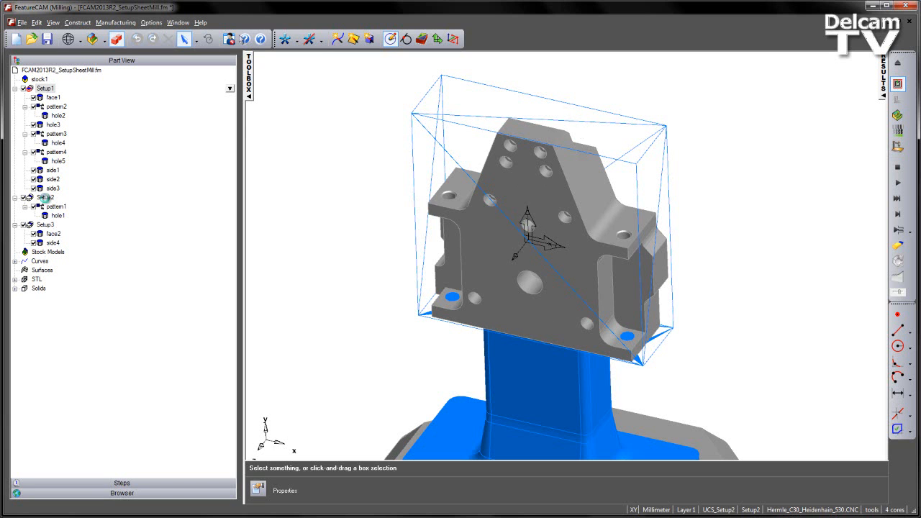
Load the SetupSheet.dll add-in via Options > Add-Ins and confirm the Macro Add-ins list.
left_click(46, 197)
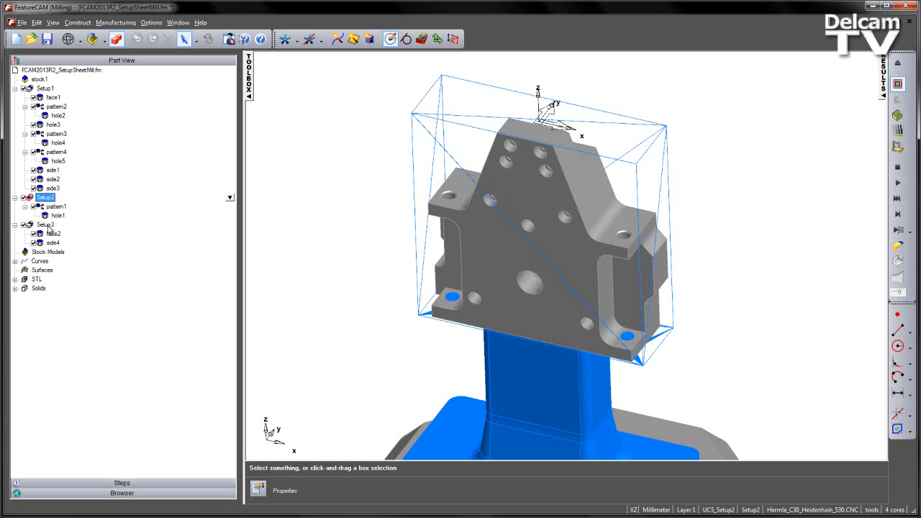
left_click(43, 87)
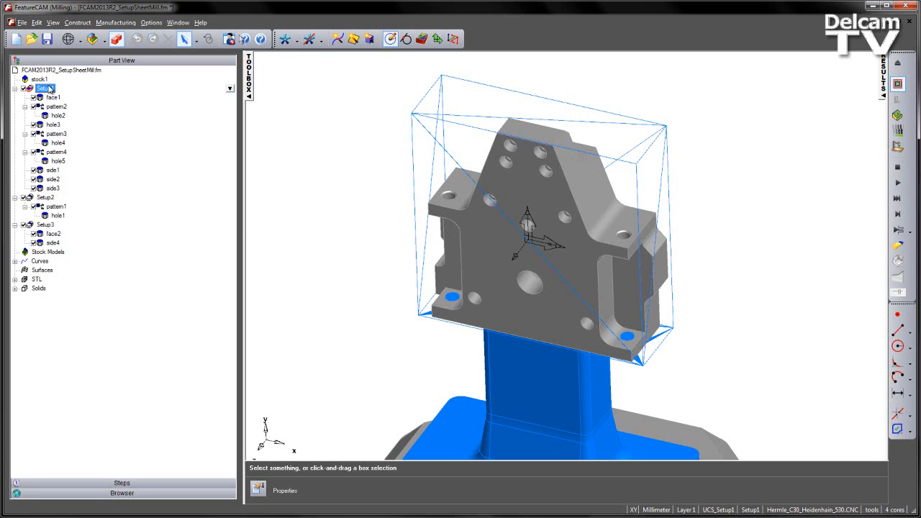
mouse_move(508, 304)
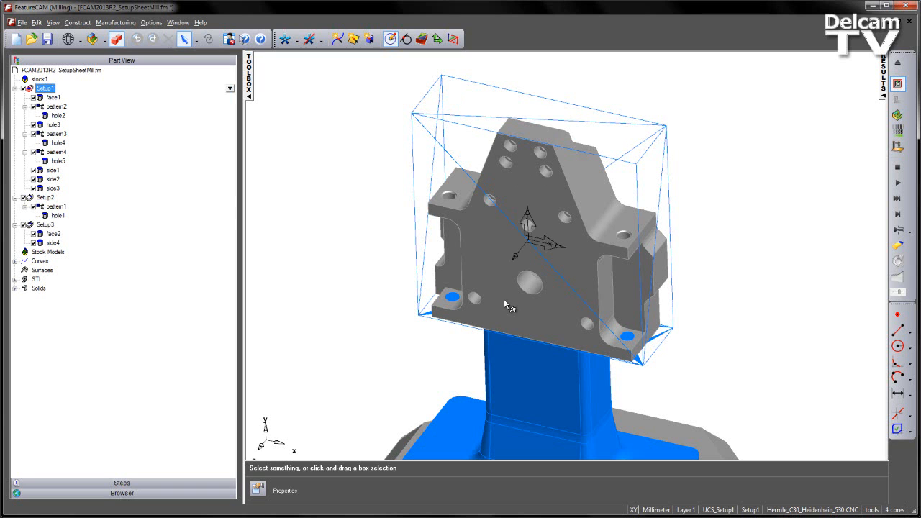
mouse_move(324, 171)
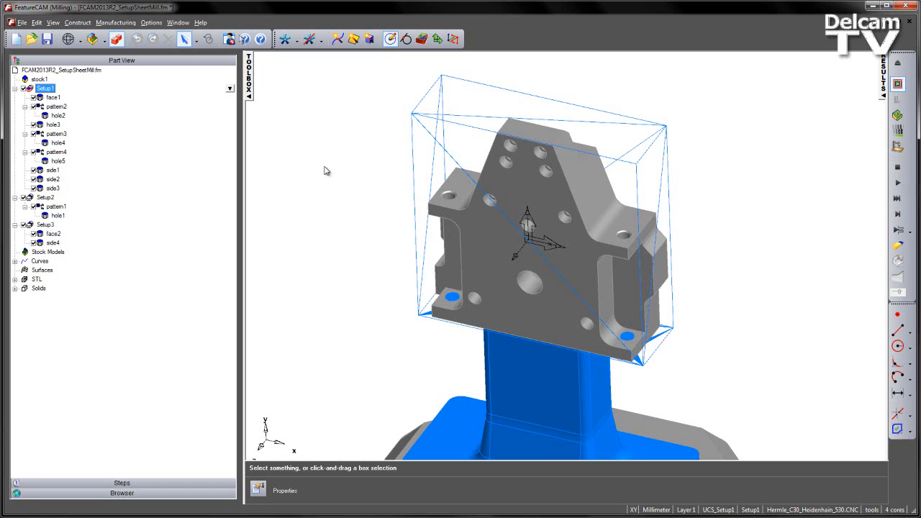
mouse_move(261, 281)
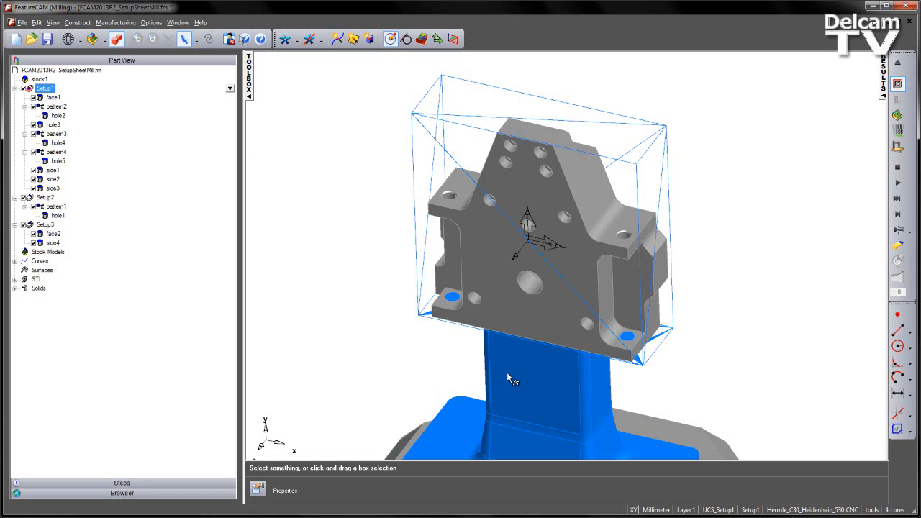
mouse_move(710, 368)
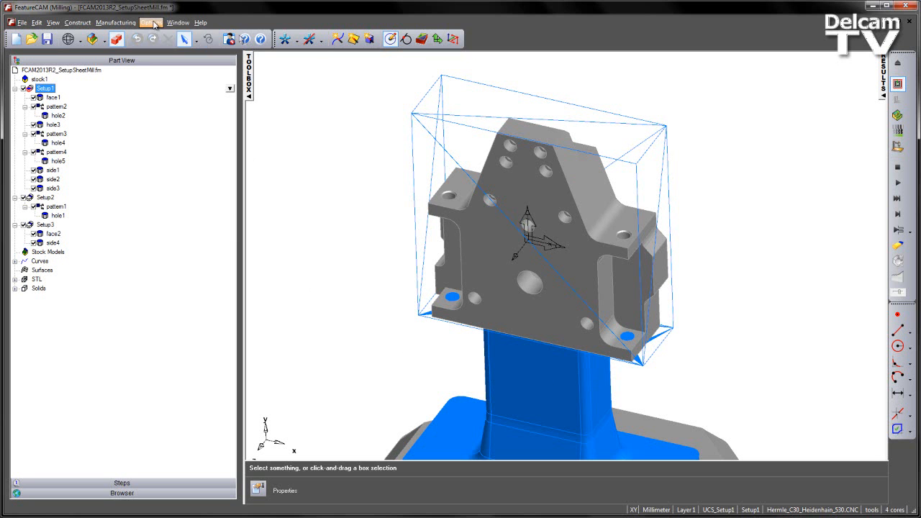
left_click(151, 22)
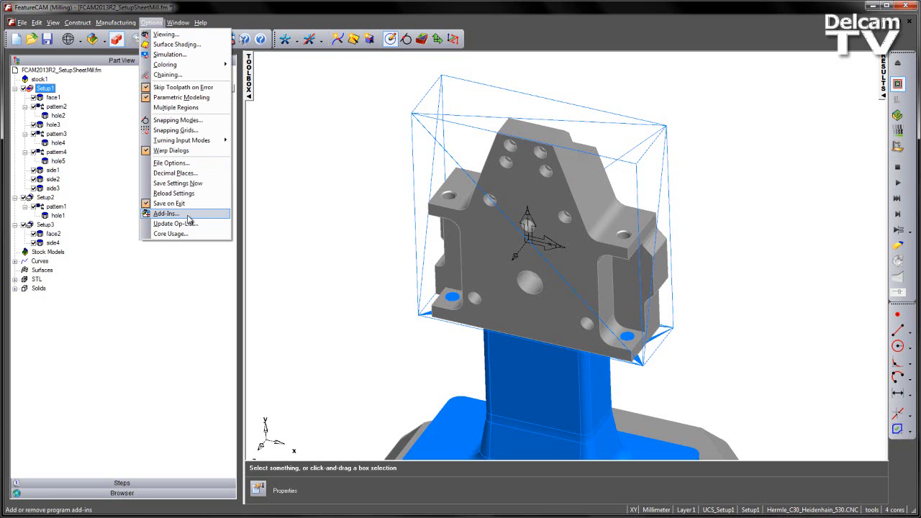
left_click(165, 213)
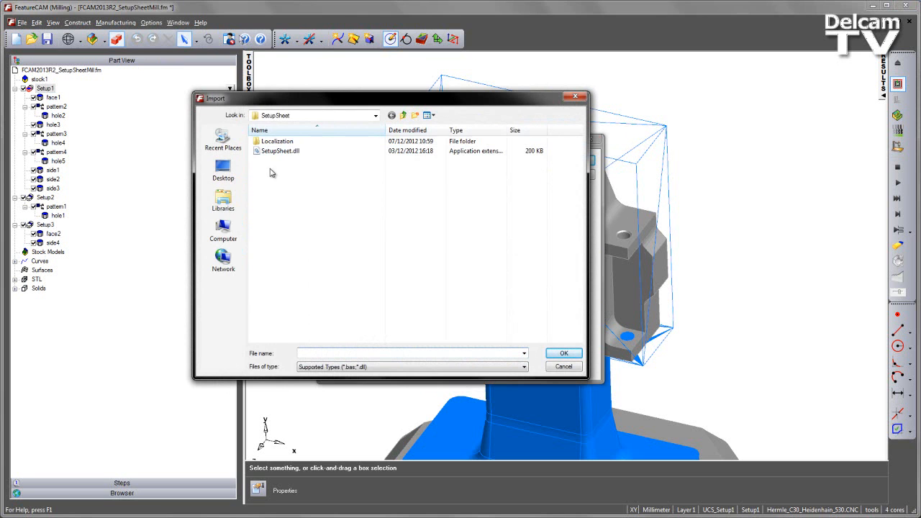
left_click(280, 151)
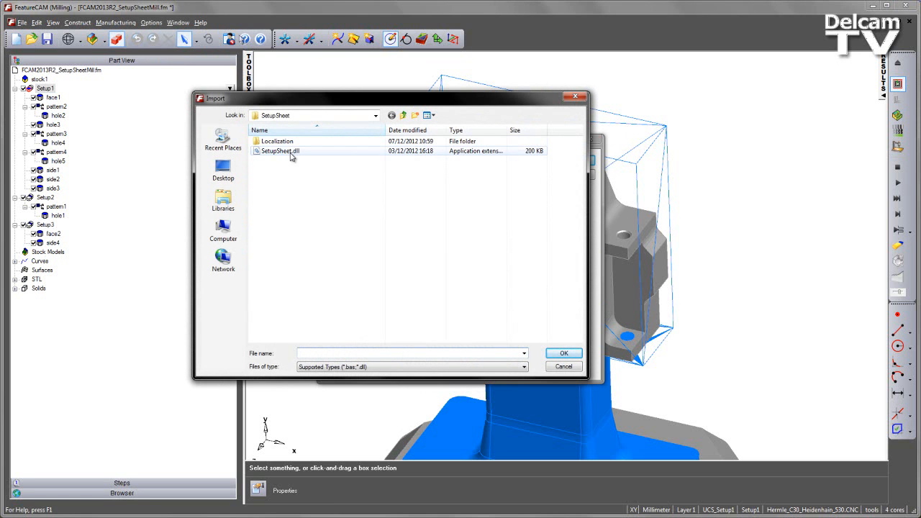
left_click(280, 150)
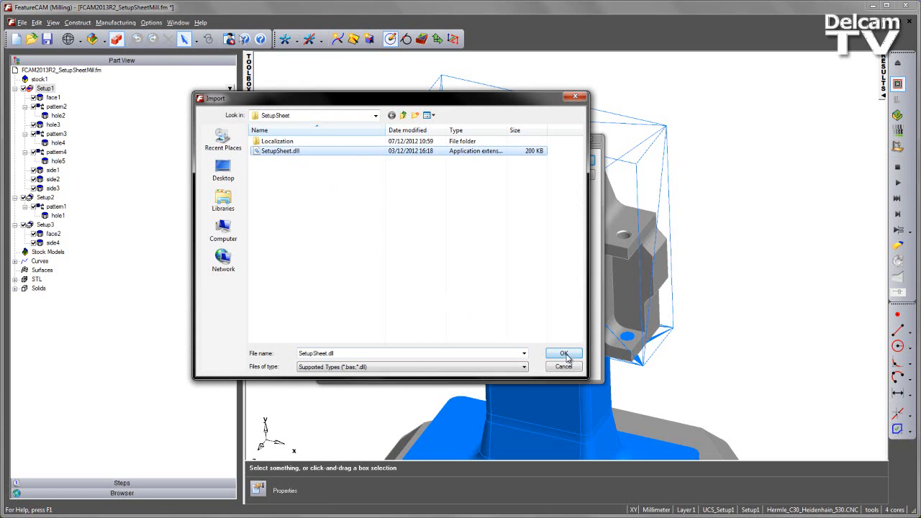
left_click(564, 353)
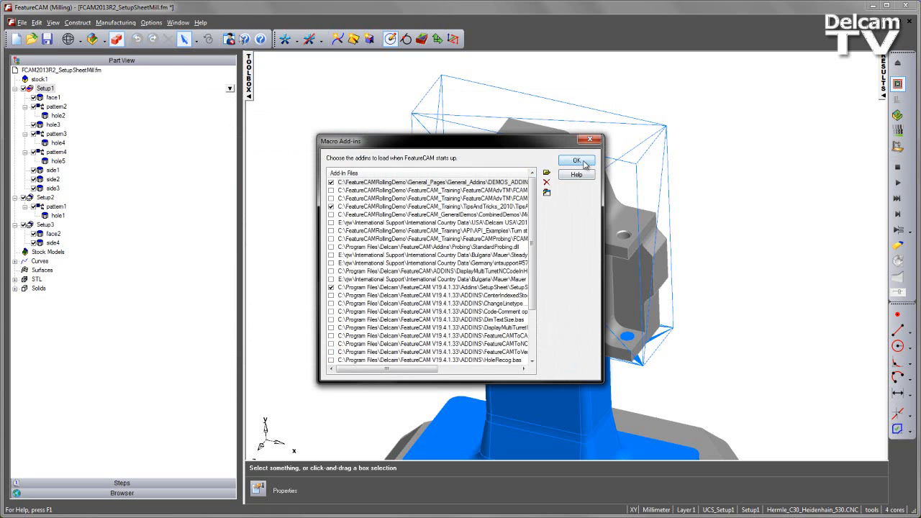
left_click(576, 159)
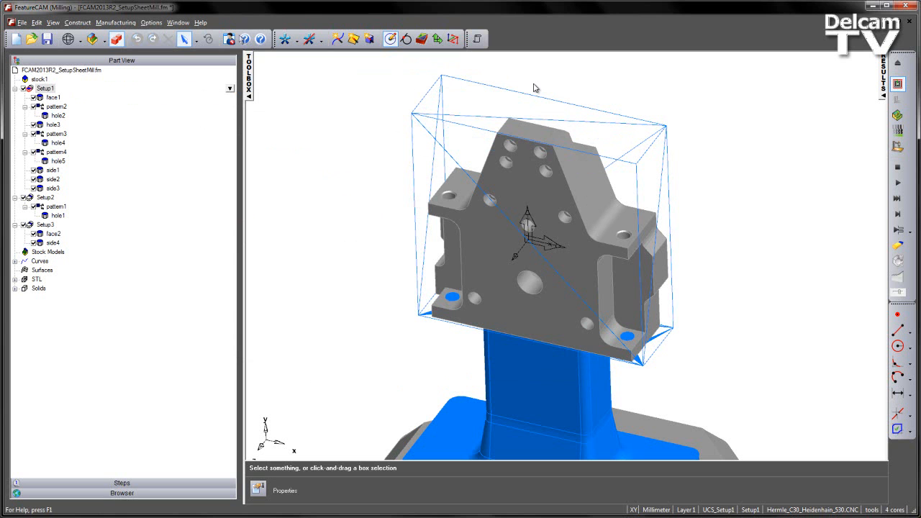
left_click(478, 39)
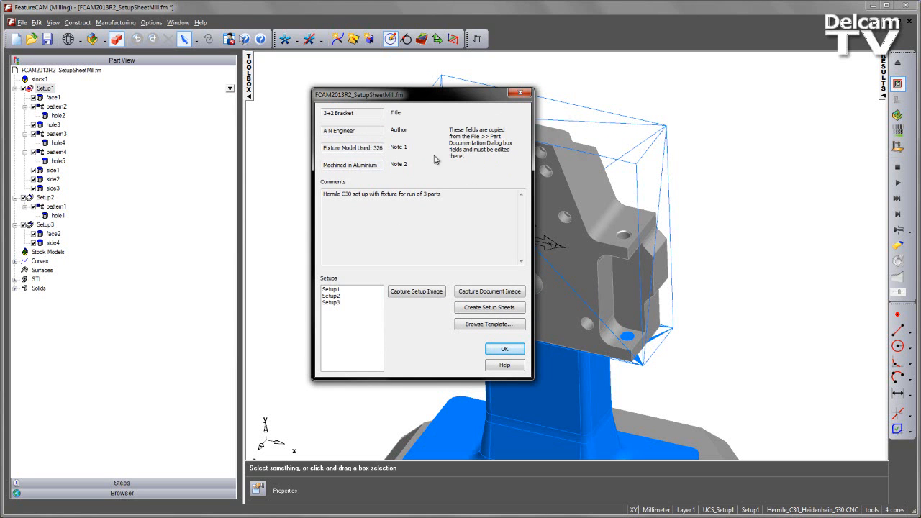
mouse_move(497, 177)
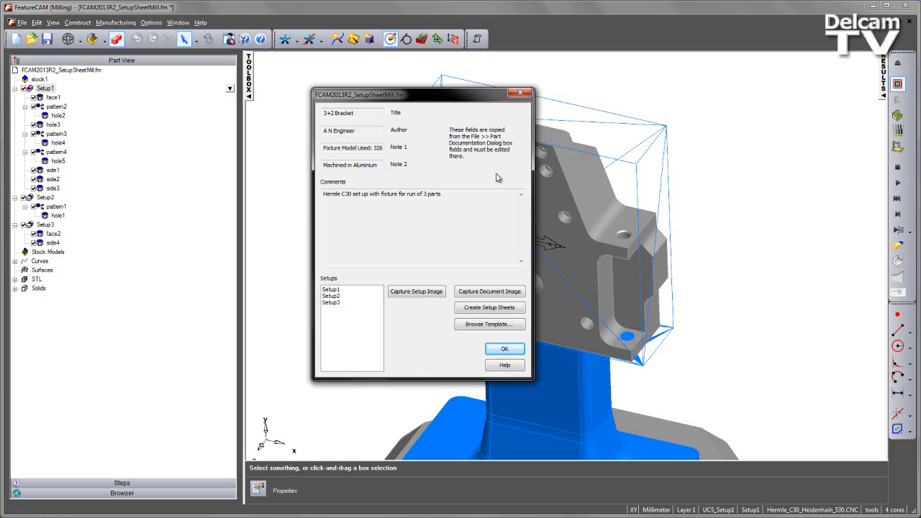
left_click(504, 349)
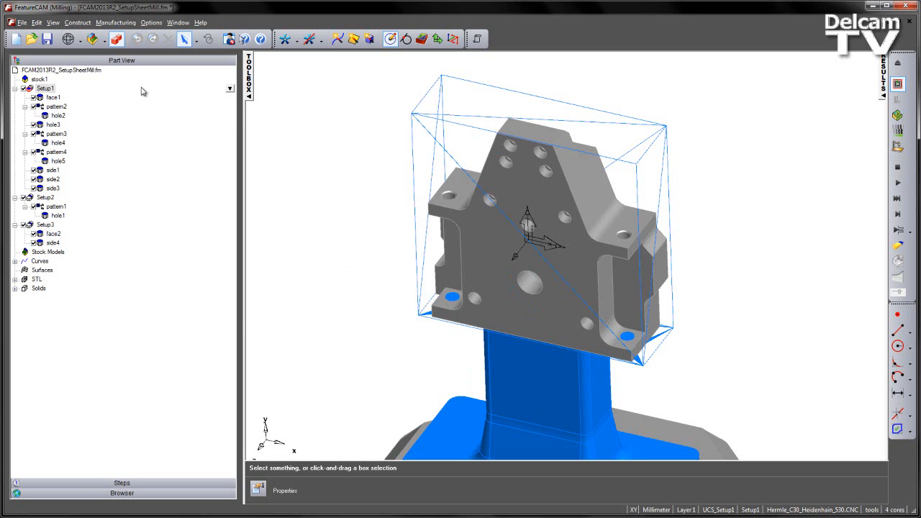
left_click(24, 22)
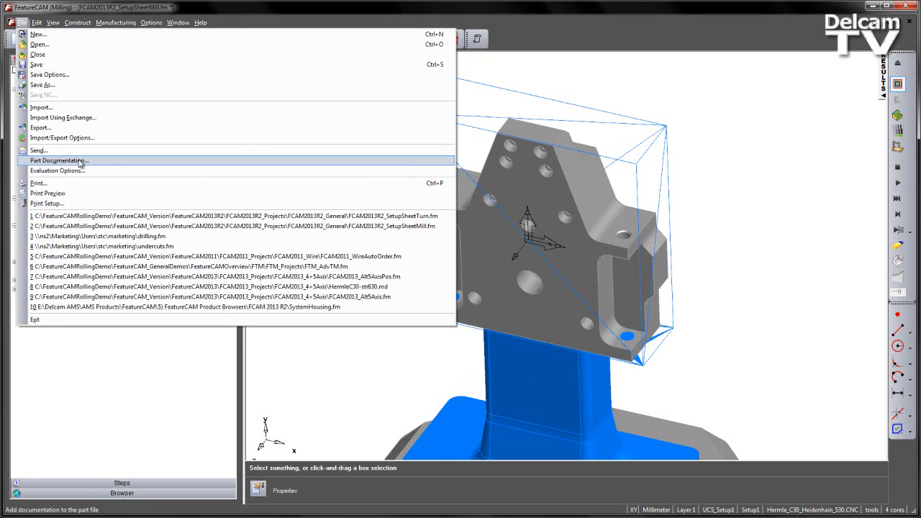
left_click(59, 159)
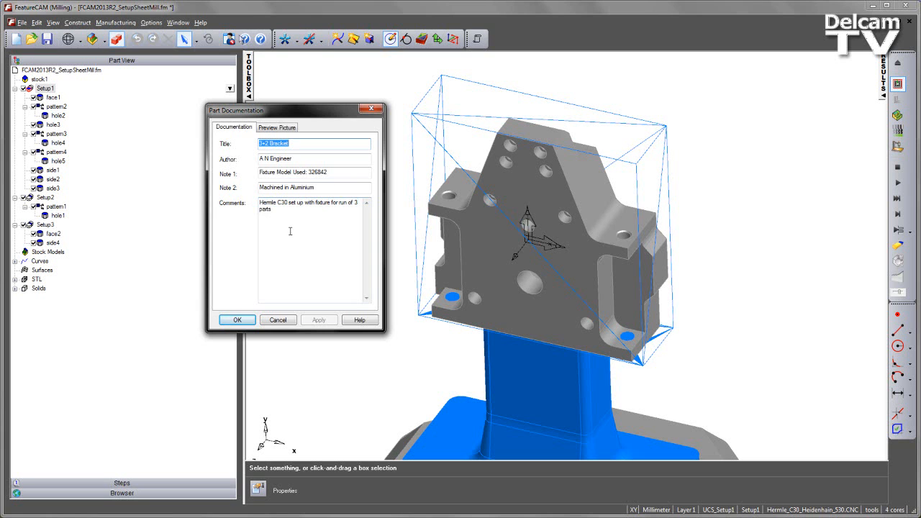
left_click(238, 319)
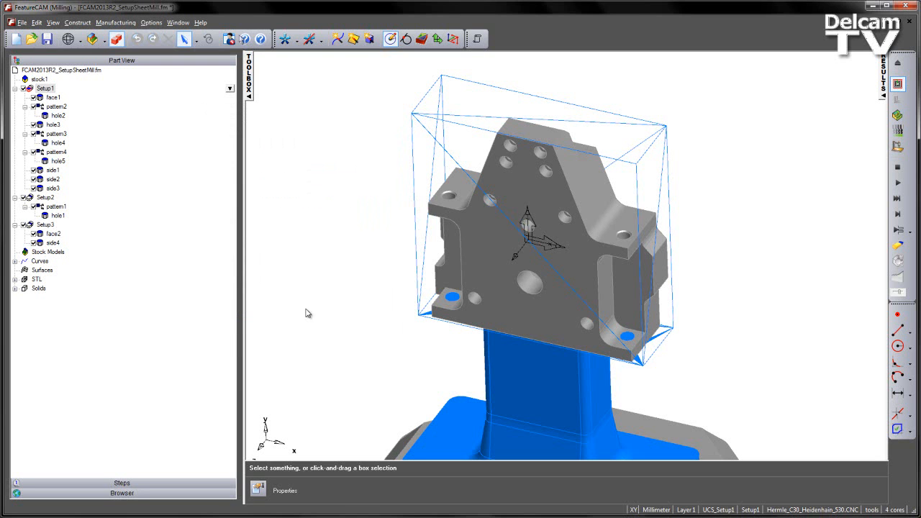
mouse_move(473, 163)
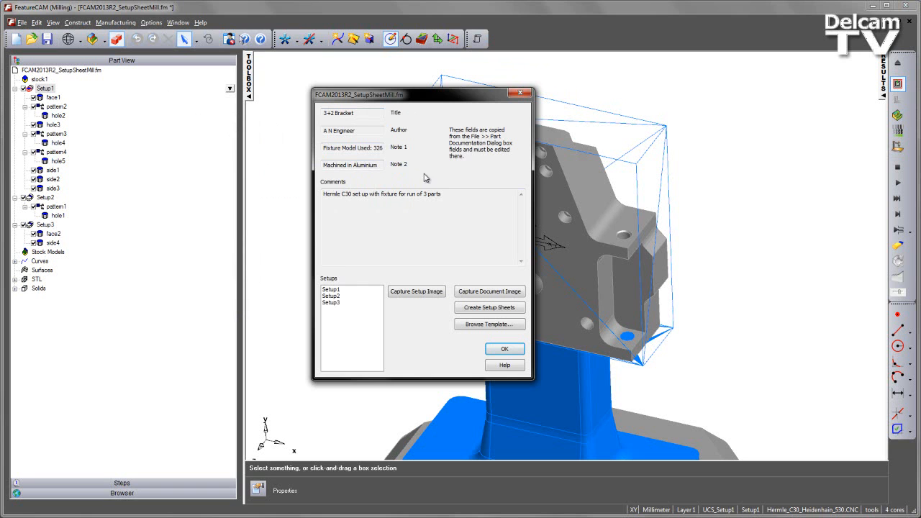
mouse_move(428, 172)
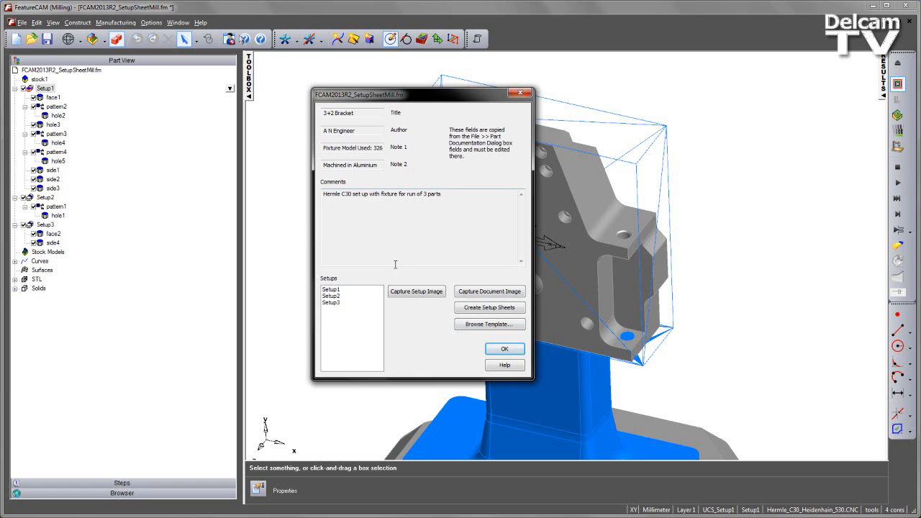
mouse_move(328, 315)
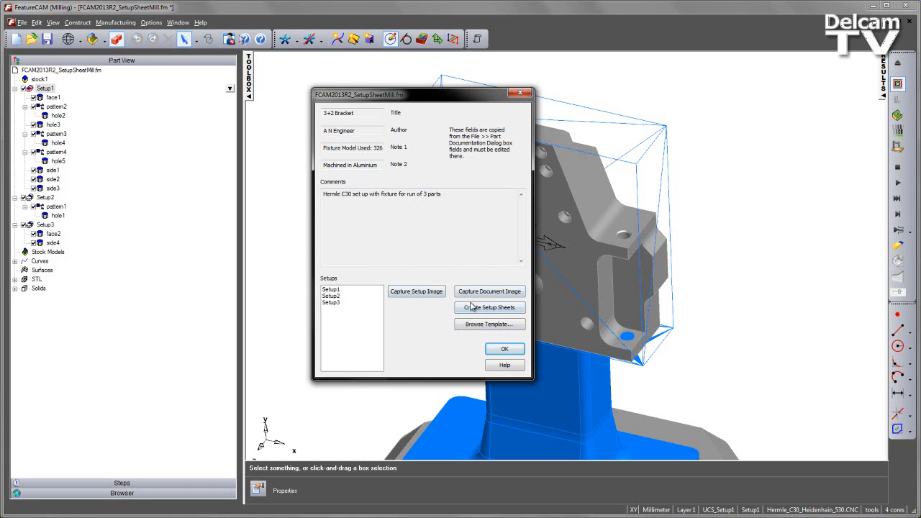
mouse_move(437, 318)
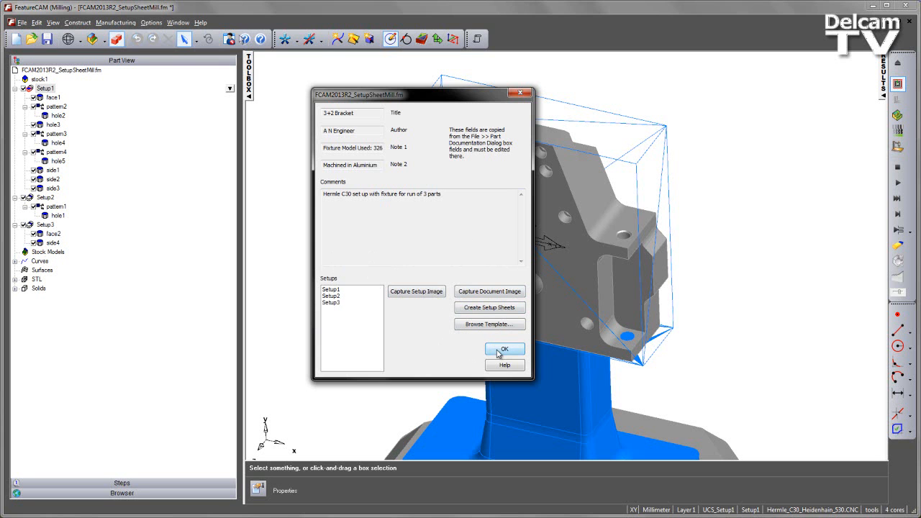
Close the setup sheet window once the bracket's setup sheets are created.
left_click(504, 350)
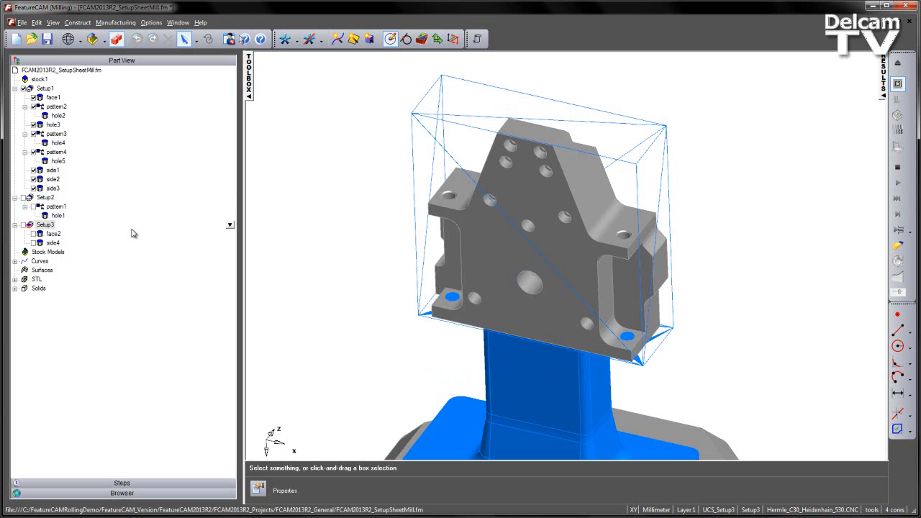
Activate Setup1 and capture its setup image from the setup sheet window.
left_click(46, 88)
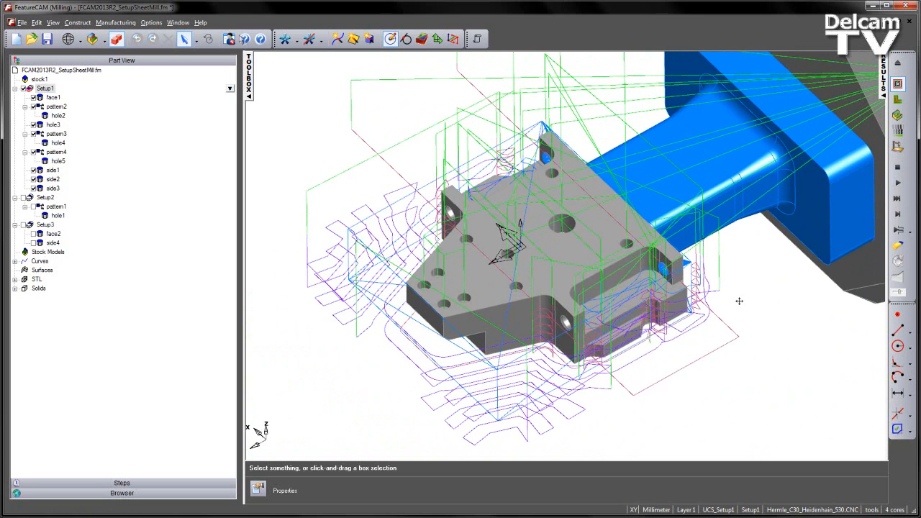
mouse_move(358, 124)
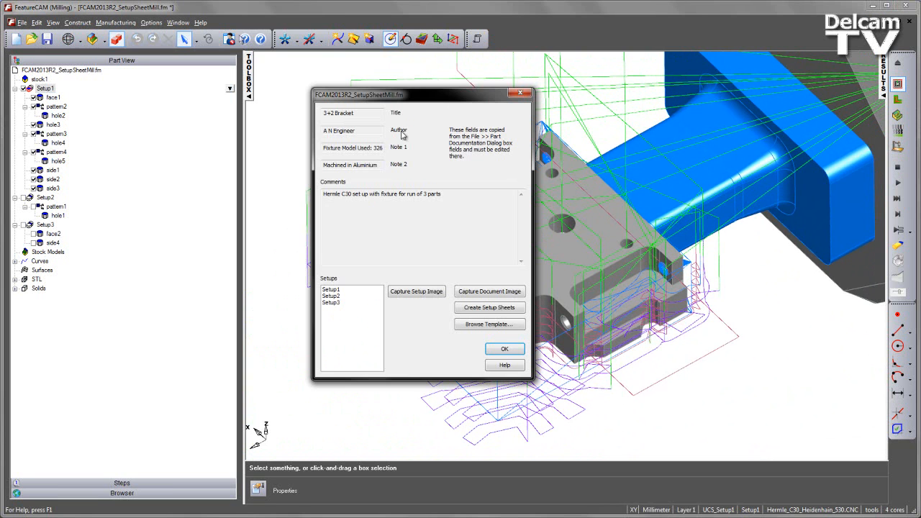
left_click(331, 288)
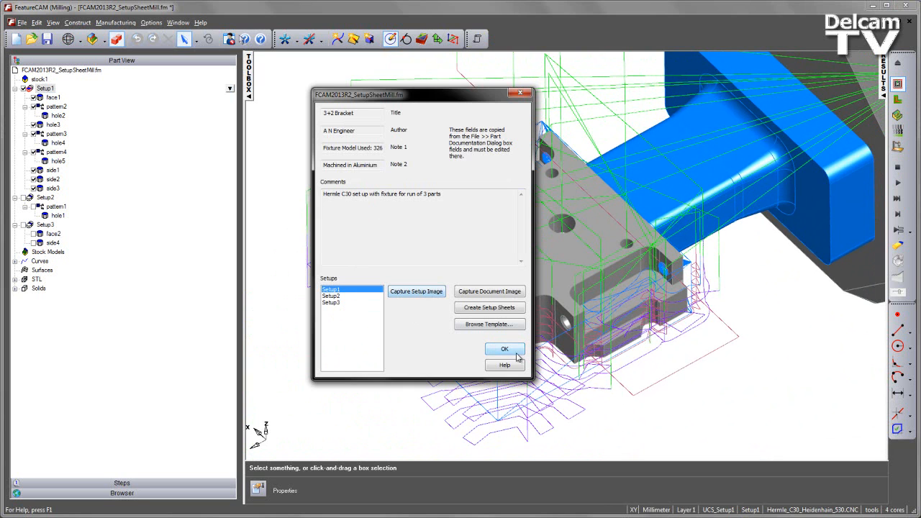
left_click(504, 349)
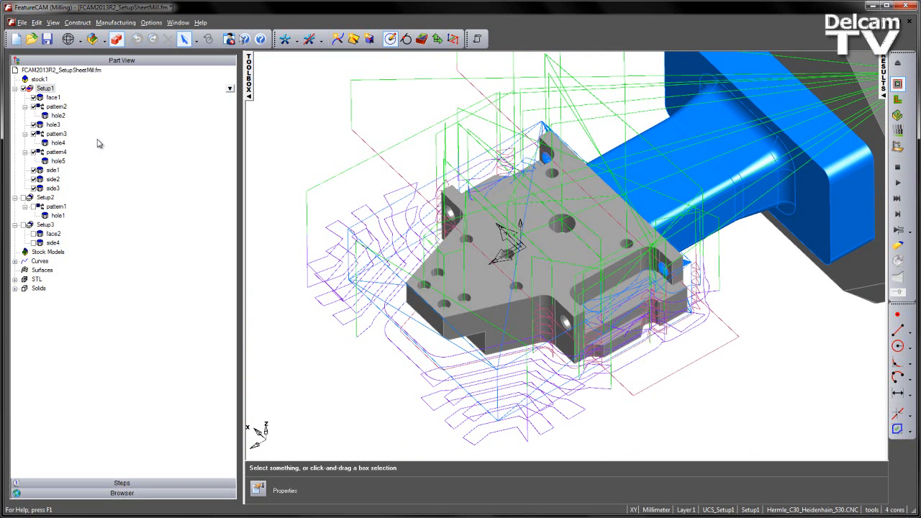
Orbit the Setup3 part to a better angle and capture it as Setup3's image.
left_click(45, 88)
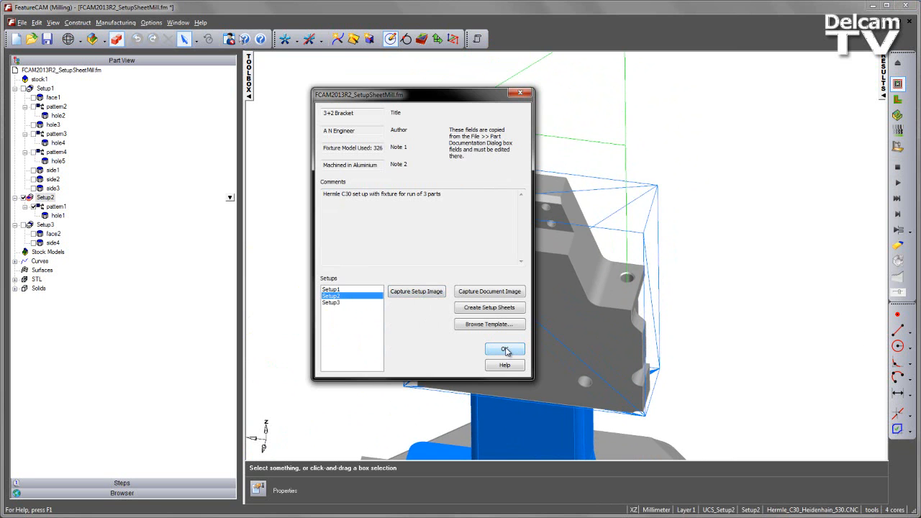
left_click(505, 349)
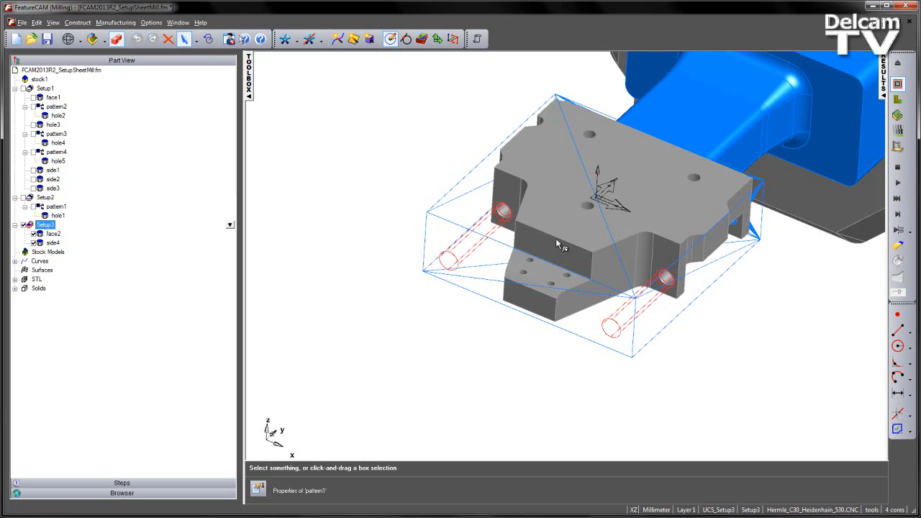
left_click_drag(561, 245, 611, 241)
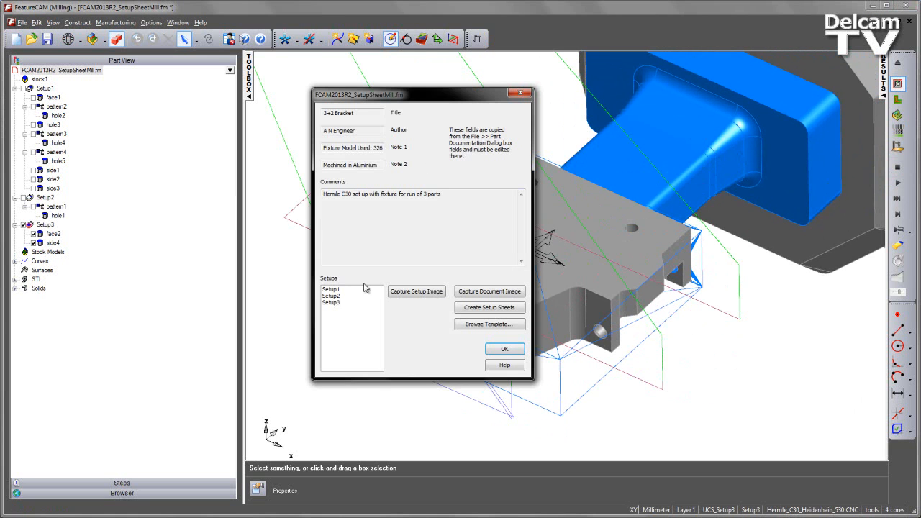
left_click(331, 302)
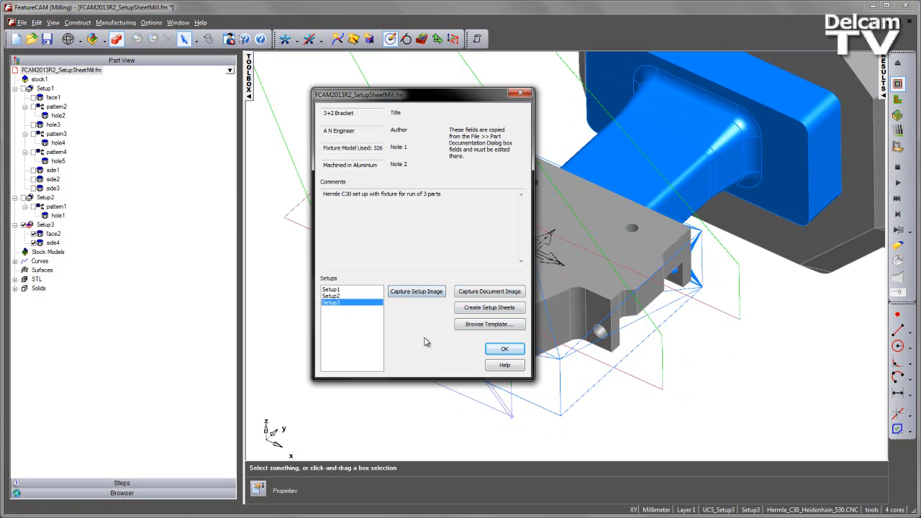
left_click(505, 349)
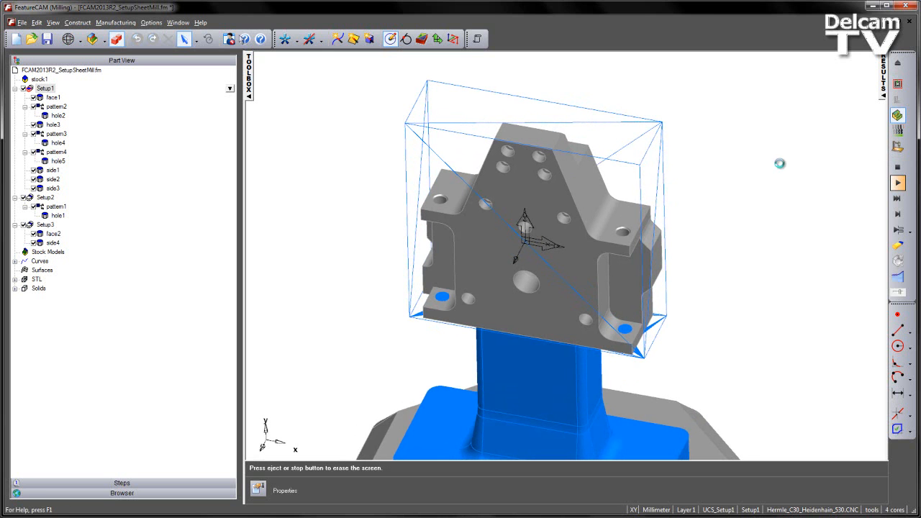
Simulate Setup1's machining and capture the shaded bracket as the document image.
left_click(897, 183)
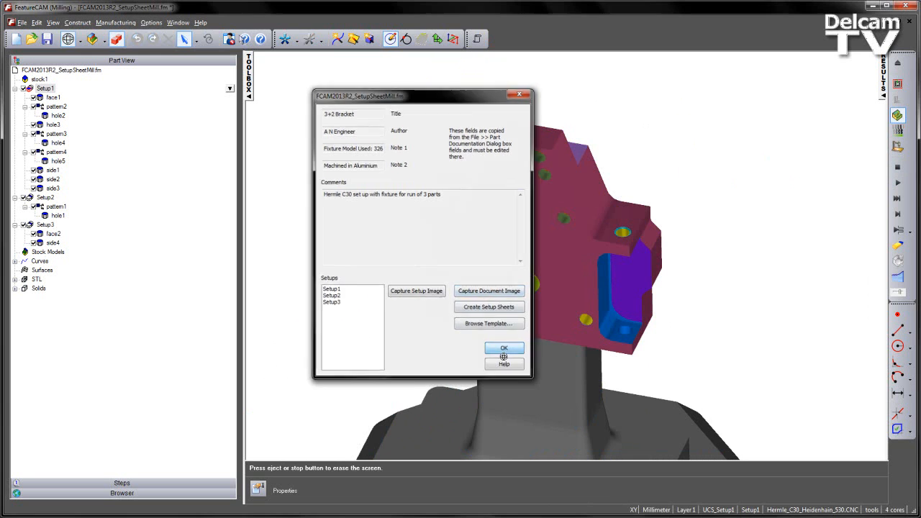
left_click(504, 348)
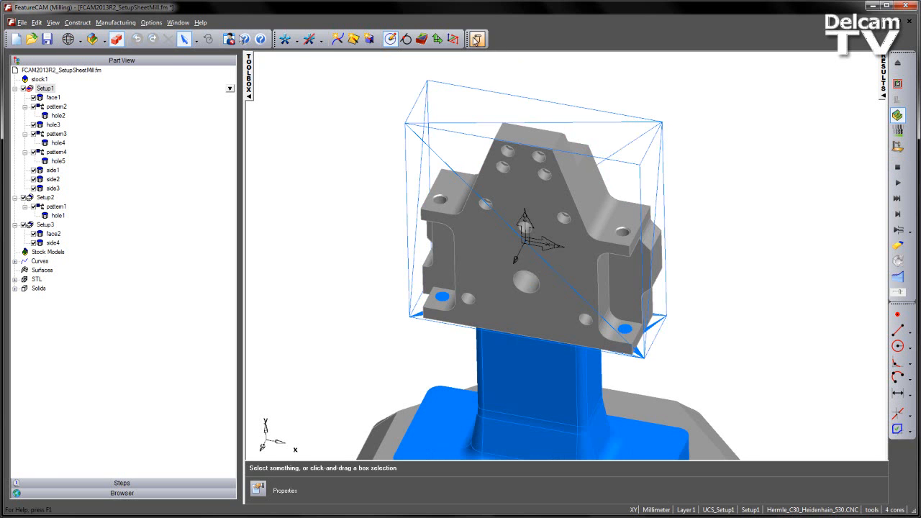
Reopen the setup sheet window and select SetupSheetTemplate.html as its template.
left_click(476, 39)
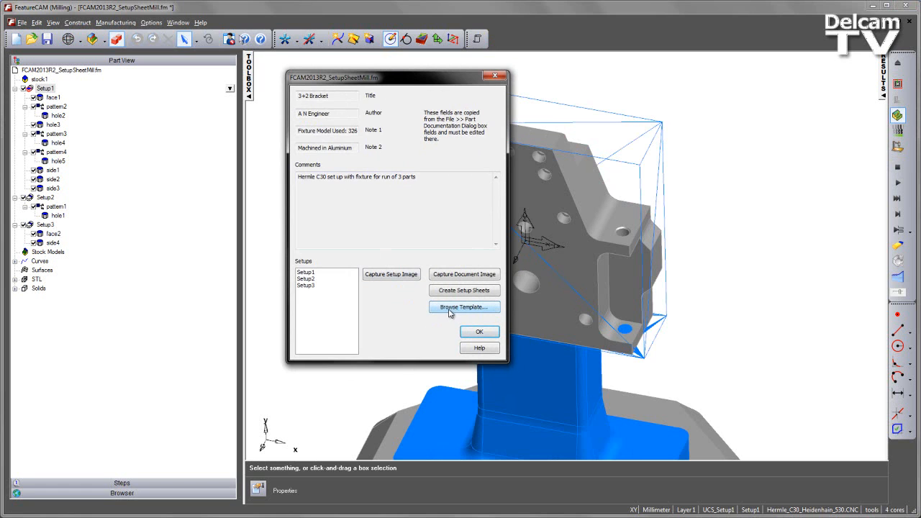
mouse_move(445, 311)
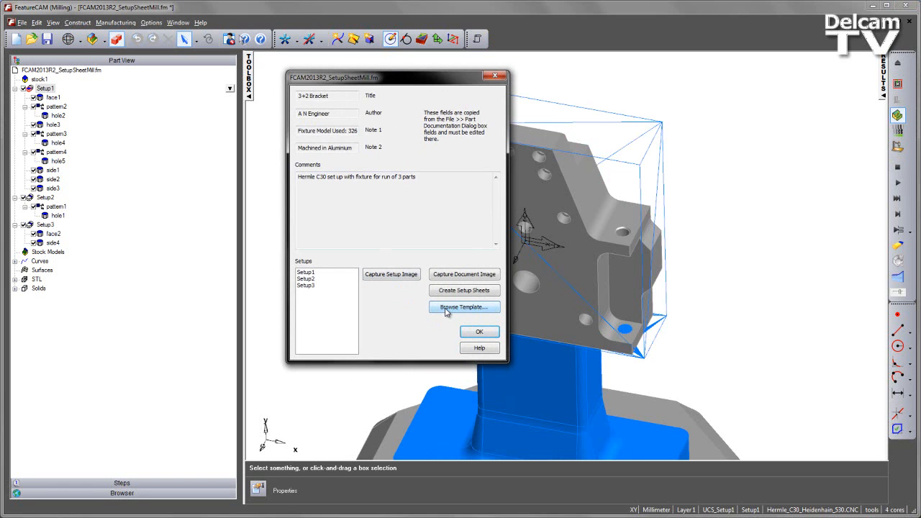
left_click(463, 307)
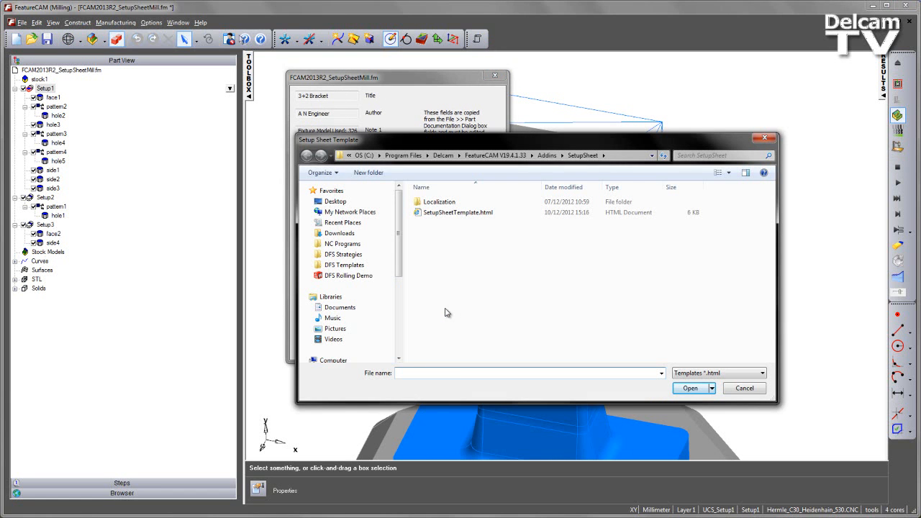
left_click(458, 213)
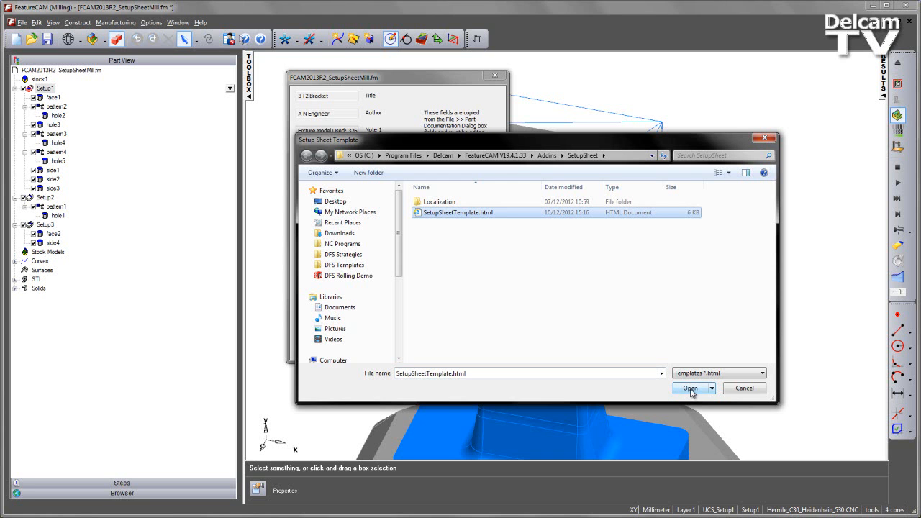
left_click(690, 388)
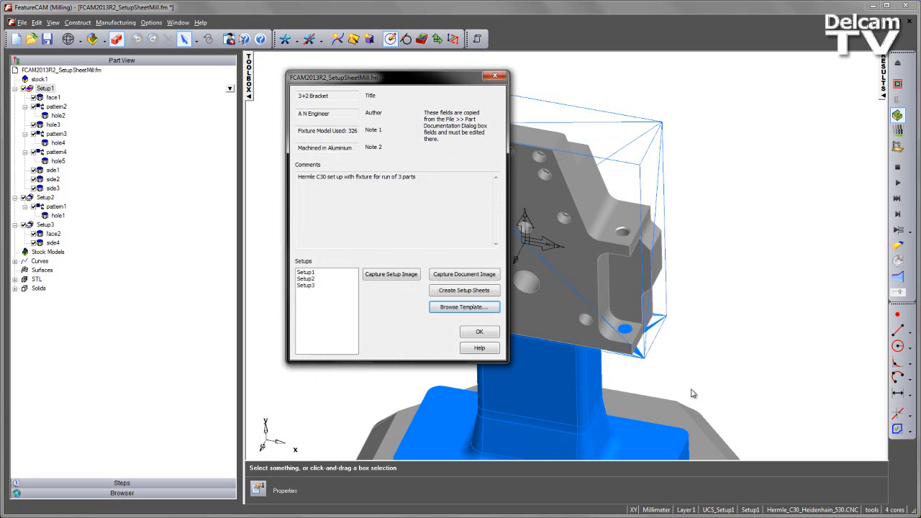
mouse_move(463, 290)
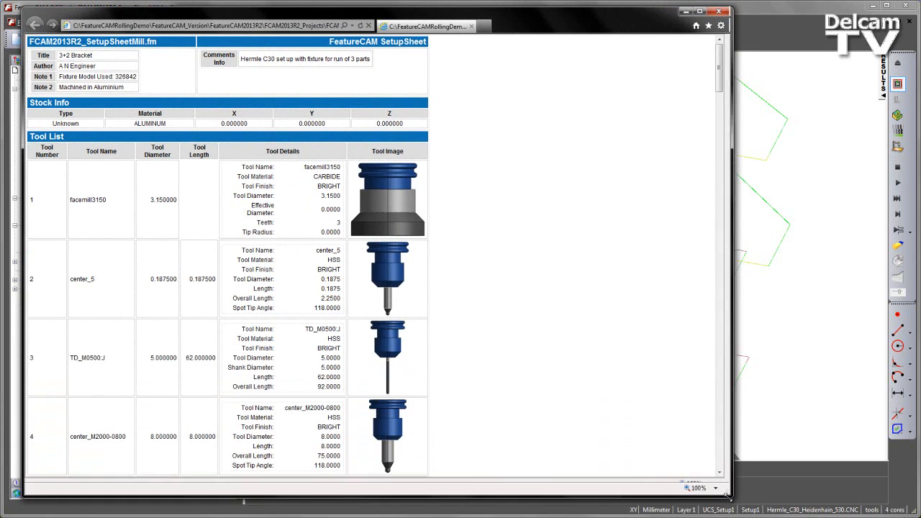
Scroll through the milling setup sheet's stock, tool list, Setup1 operations and document image.
scroll("down", 3)
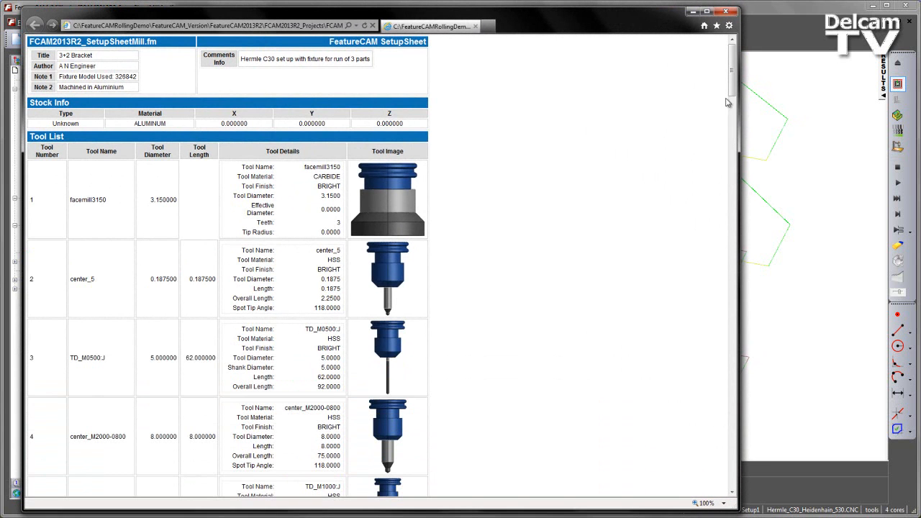
scroll("down", 3)
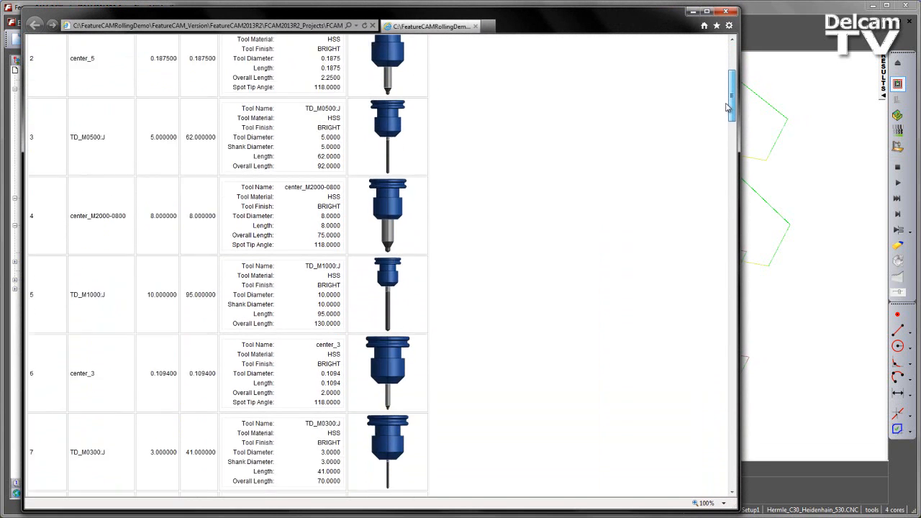
scroll("down", 3)
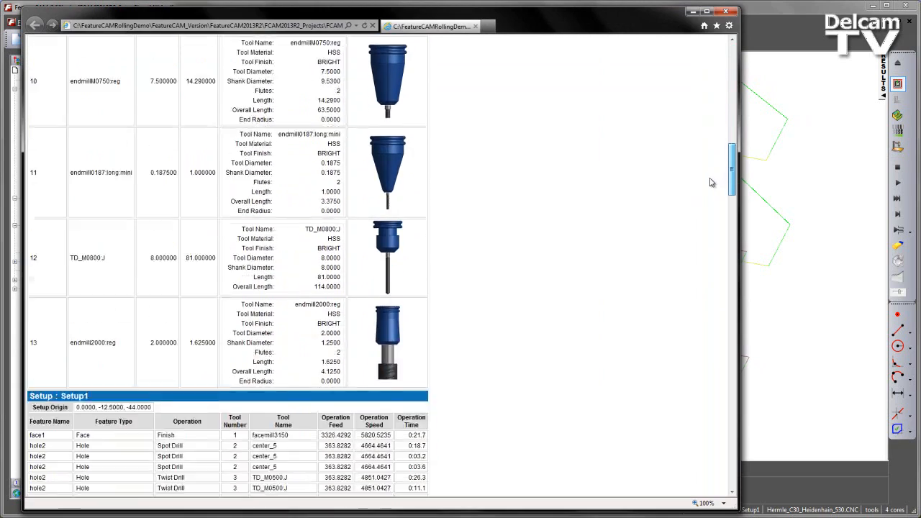
scroll("down", 3)
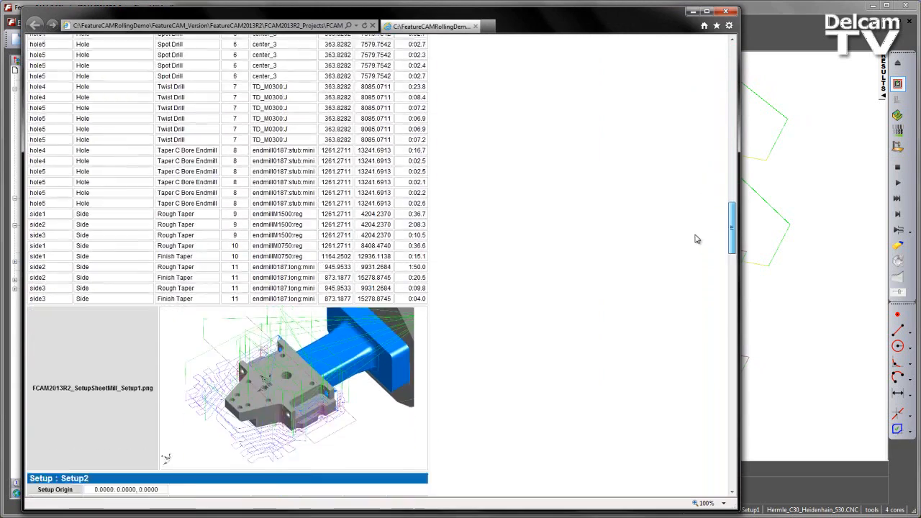
scroll("down", 3)
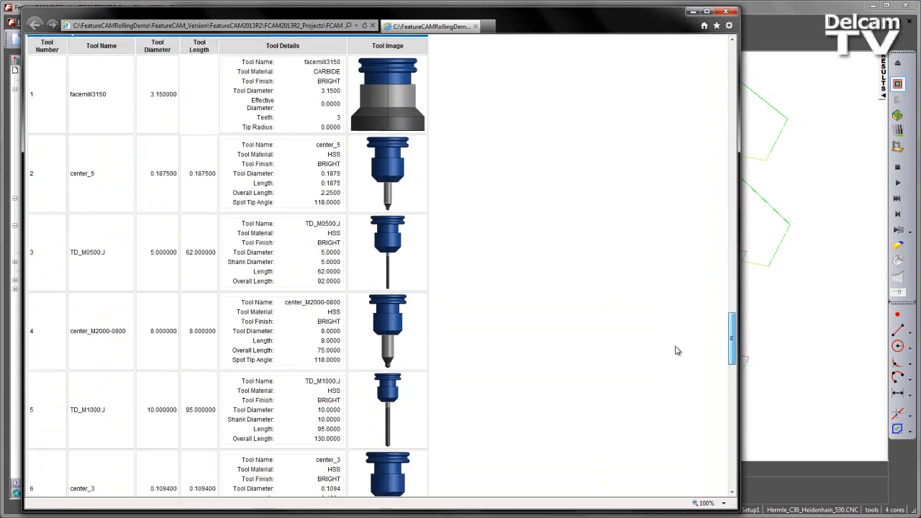
scroll("down", 3)
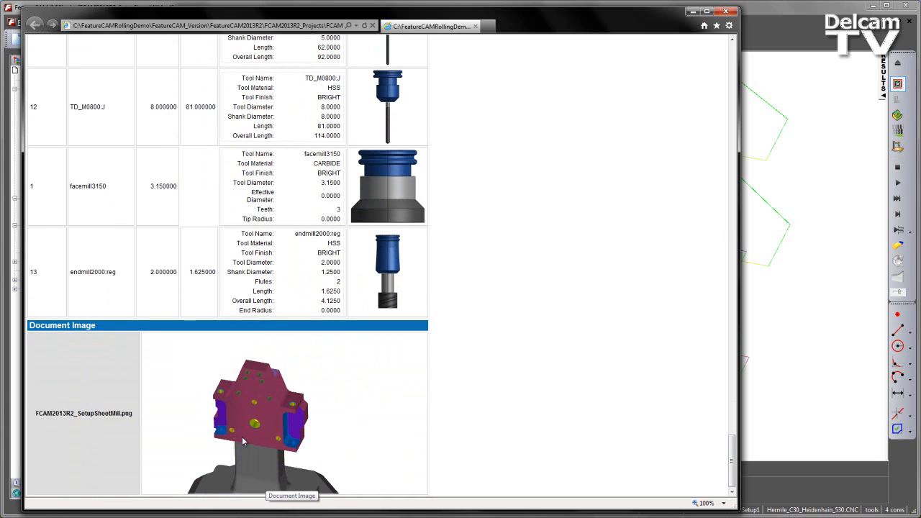
mouse_move(594, 327)
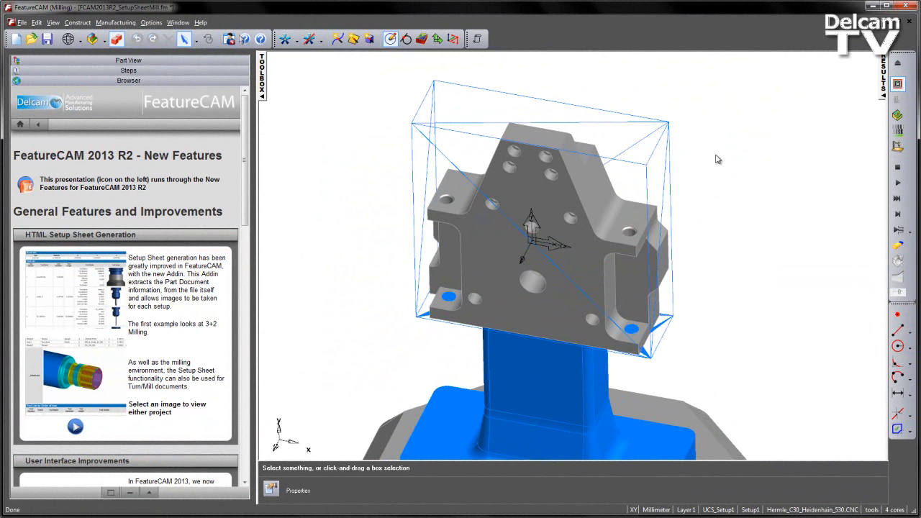
mouse_move(45, 214)
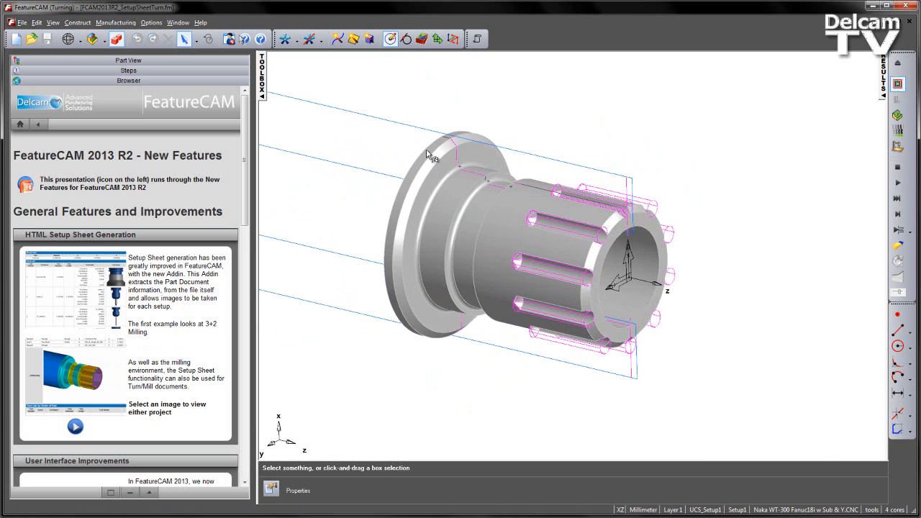
mouse_move(612, 227)
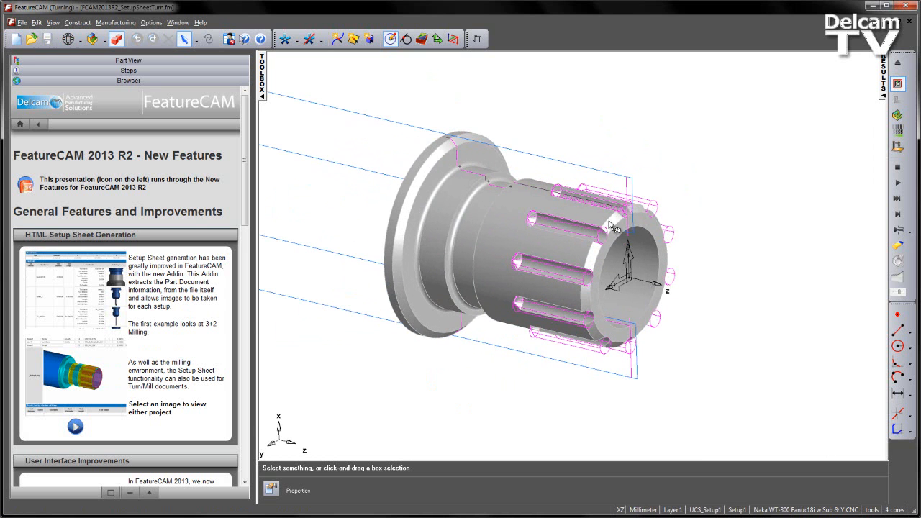
mouse_move(590, 372)
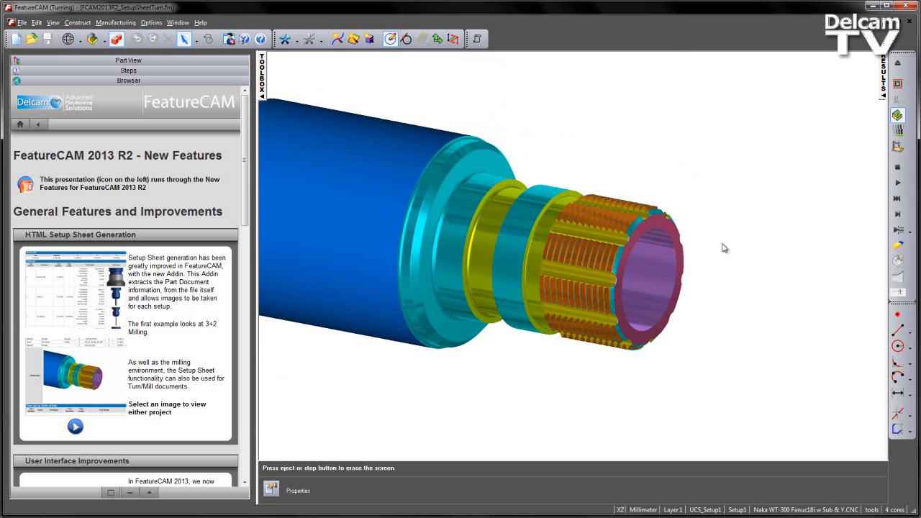
mouse_move(709, 141)
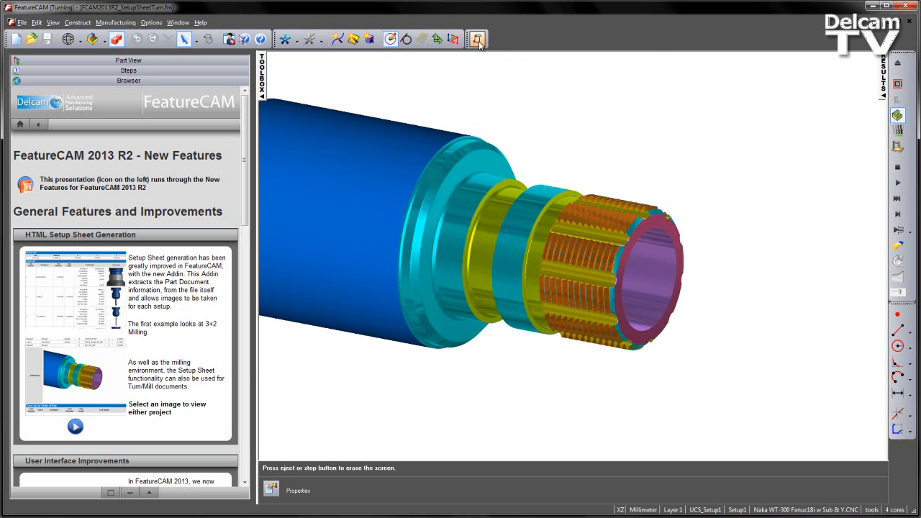
Open the Setup Sheet add-in window for the simulated turning part.
left_click(476, 39)
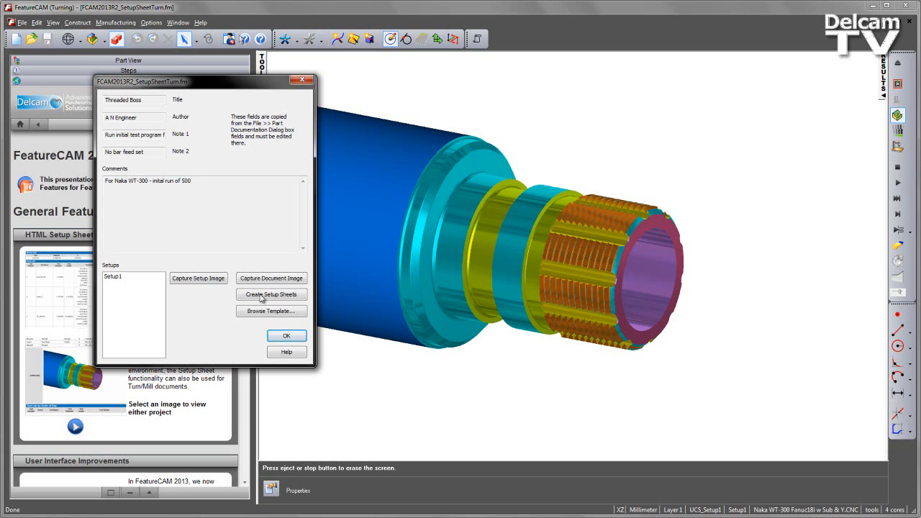
mouse_move(272, 279)
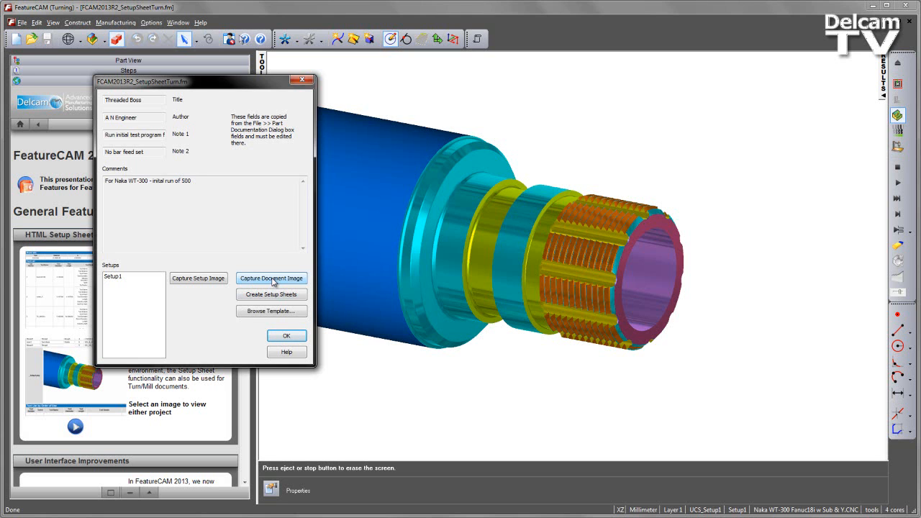
mouse_move(443, 231)
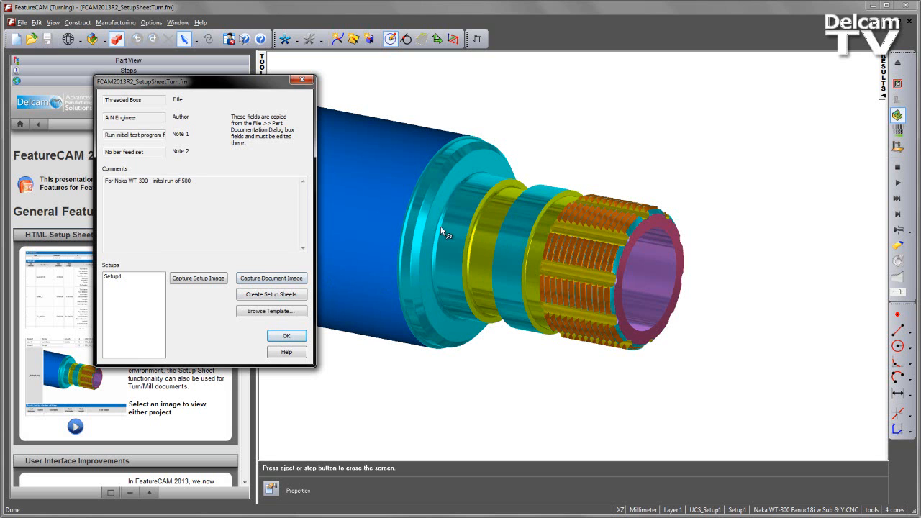
Capture the coloured turned part as document image, then reopen the add-in with Setup1 selected.
left_click(286, 336)
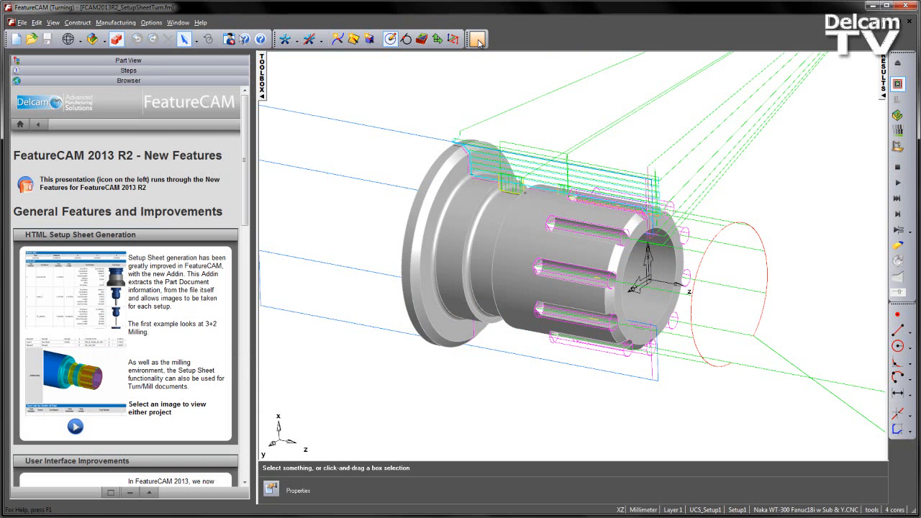
left_click(477, 39)
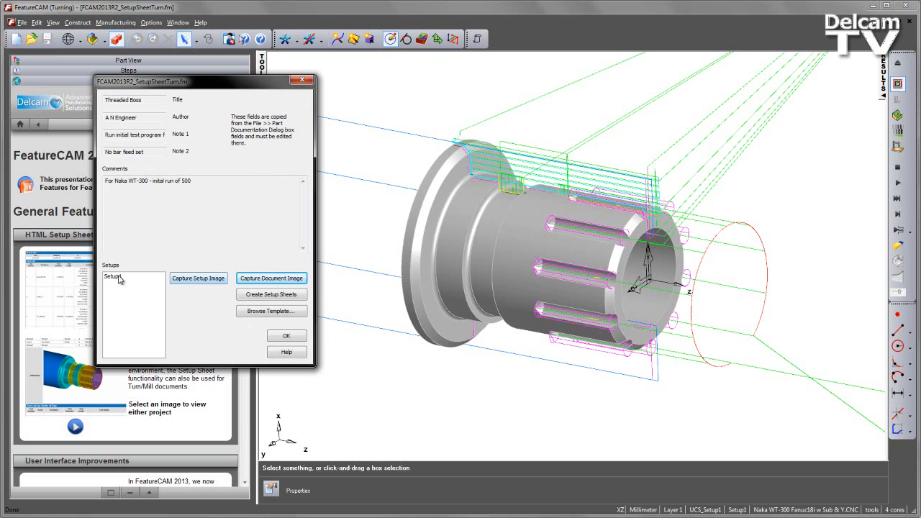
left_click(133, 276)
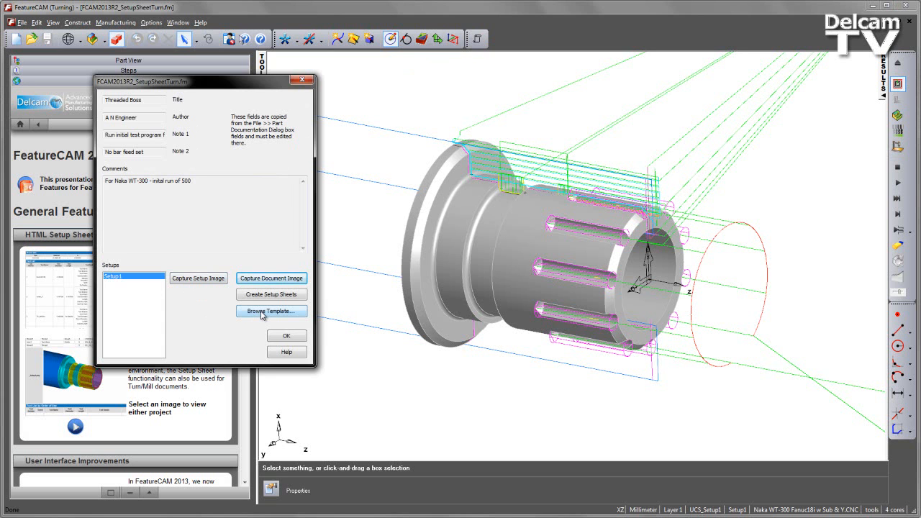
Pick SetupSheetTemplate.html as the turning template, dismissing the location warning.
left_click(271, 310)
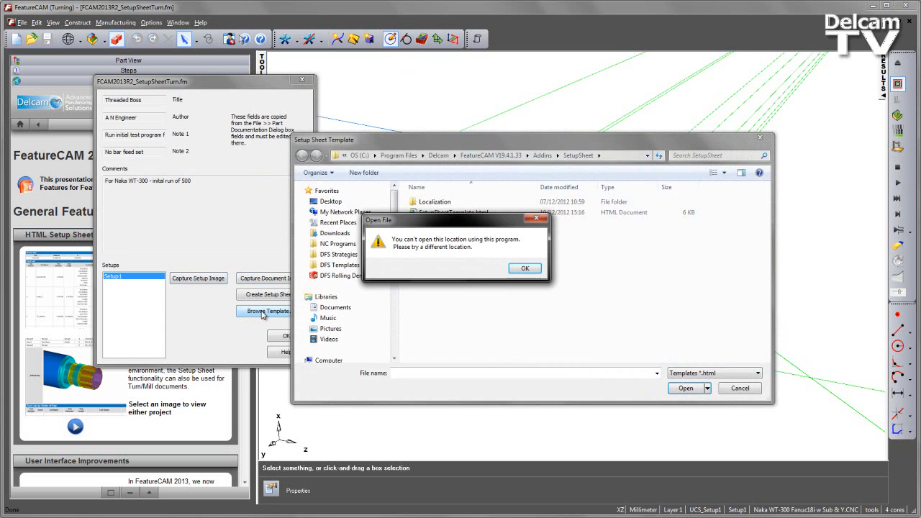
left_click(525, 268)
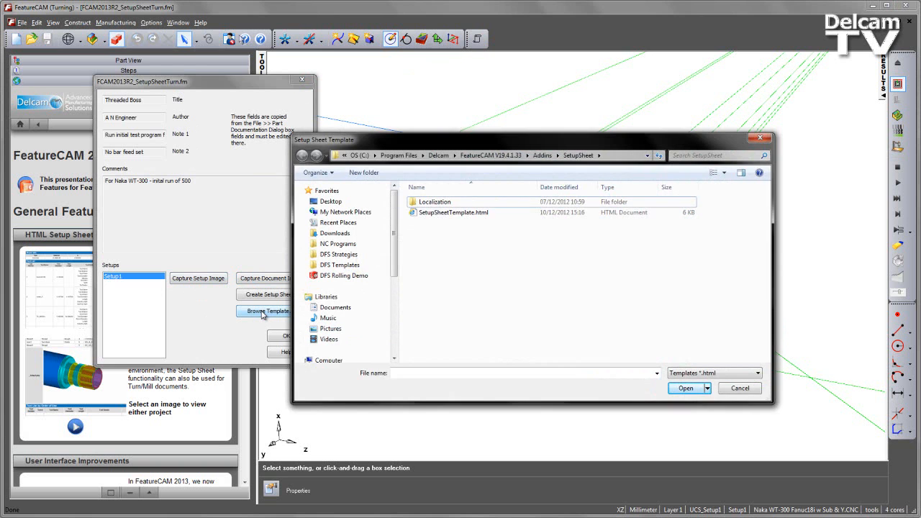
left_click(454, 212)
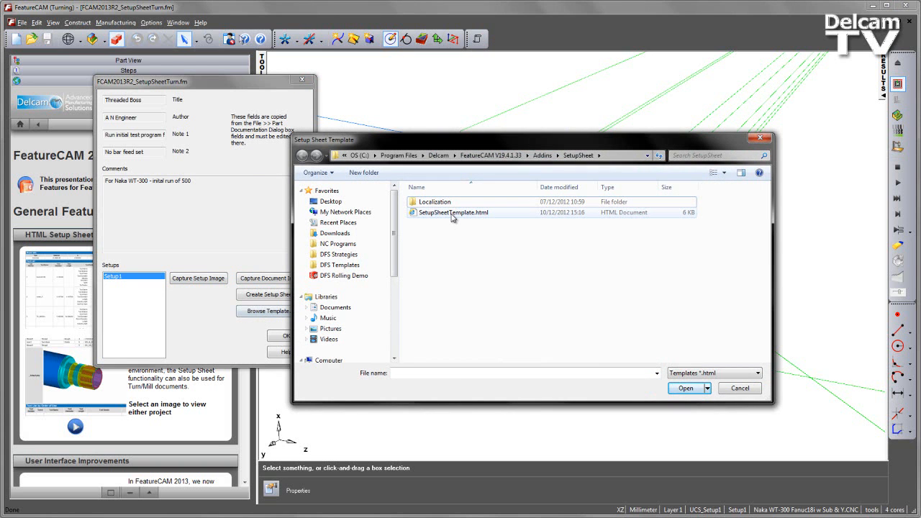
left_click(453, 212)
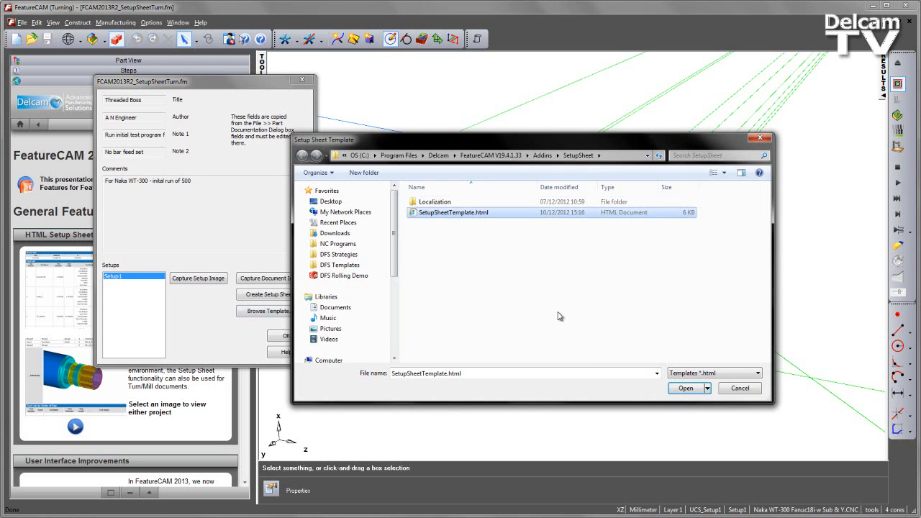
left_click(684, 388)
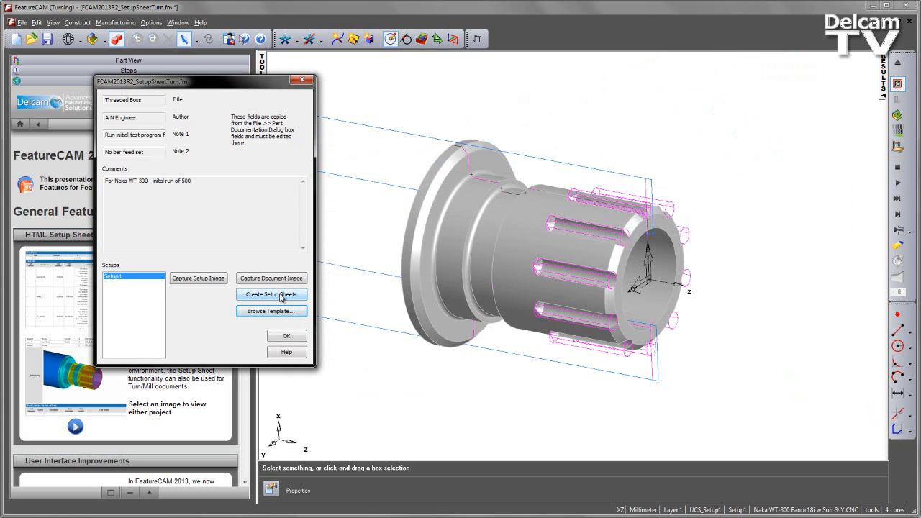
Generate the turn part's setup sheet and scroll through it in Internet Explorer.
left_click(271, 295)
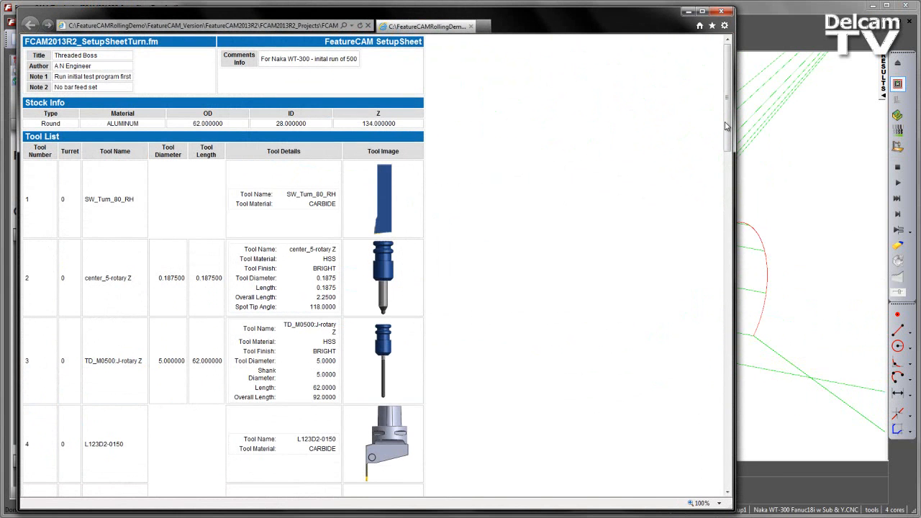
scroll("down", 3)
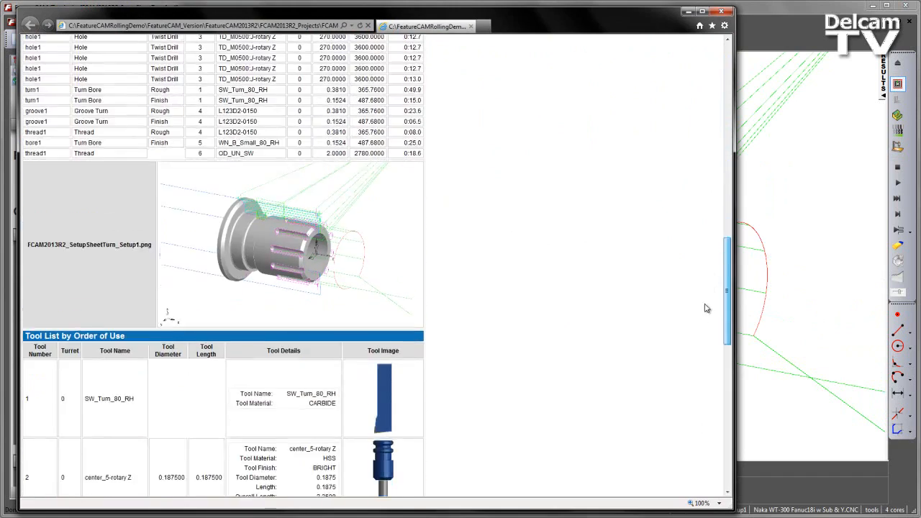
scroll("down", 3)
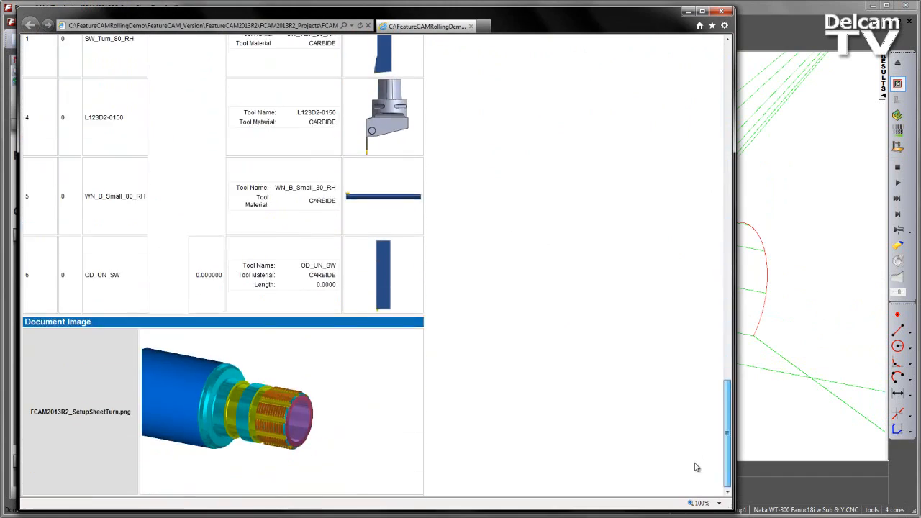
scroll("down", 3)
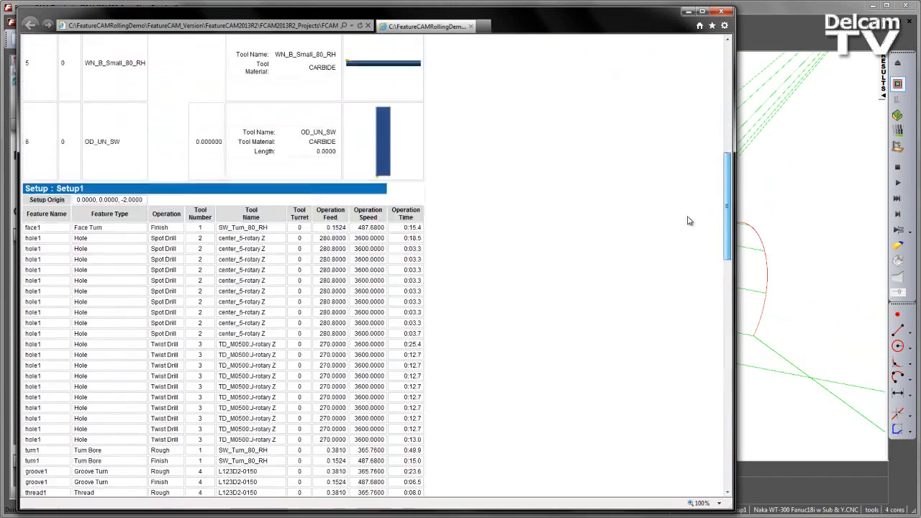
scroll("up", 3)
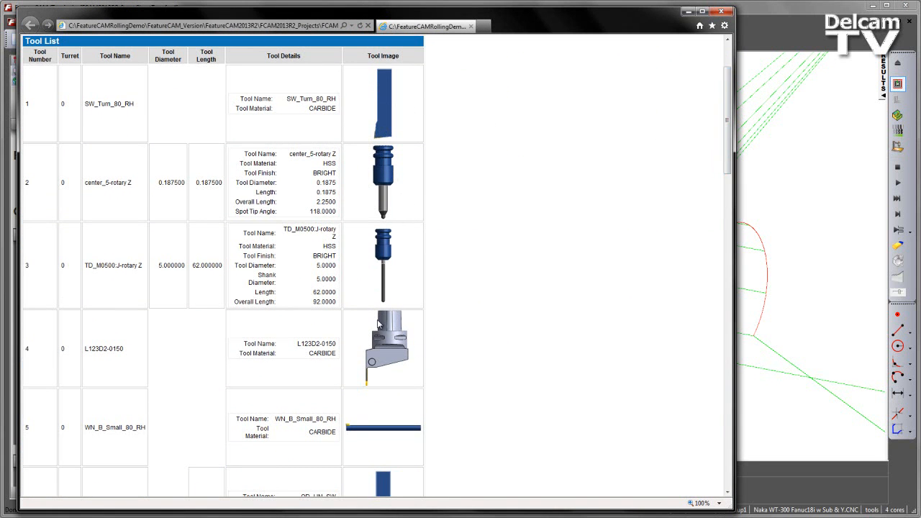
mouse_move(360, 115)
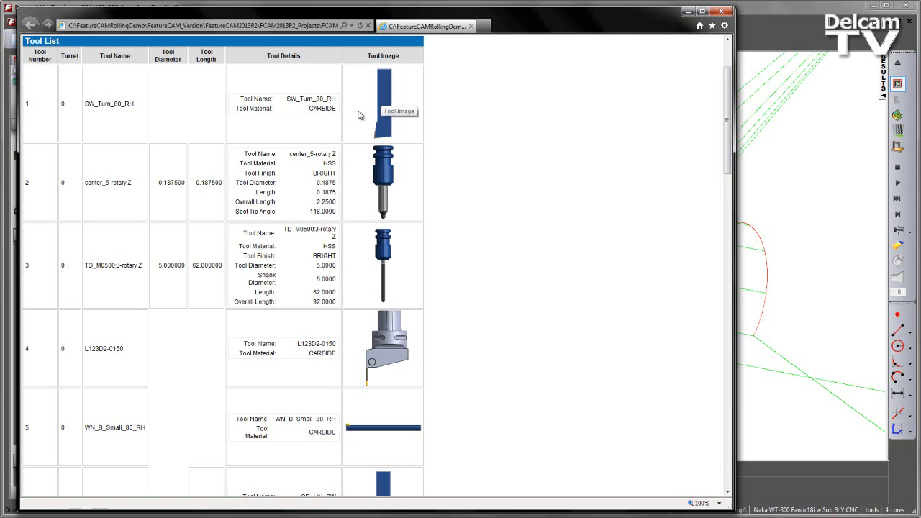
mouse_move(369, 85)
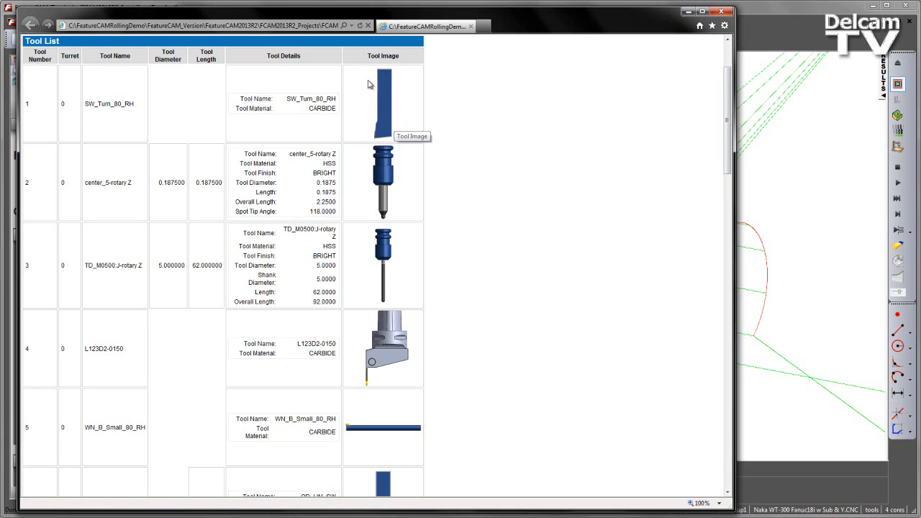
mouse_move(395, 108)
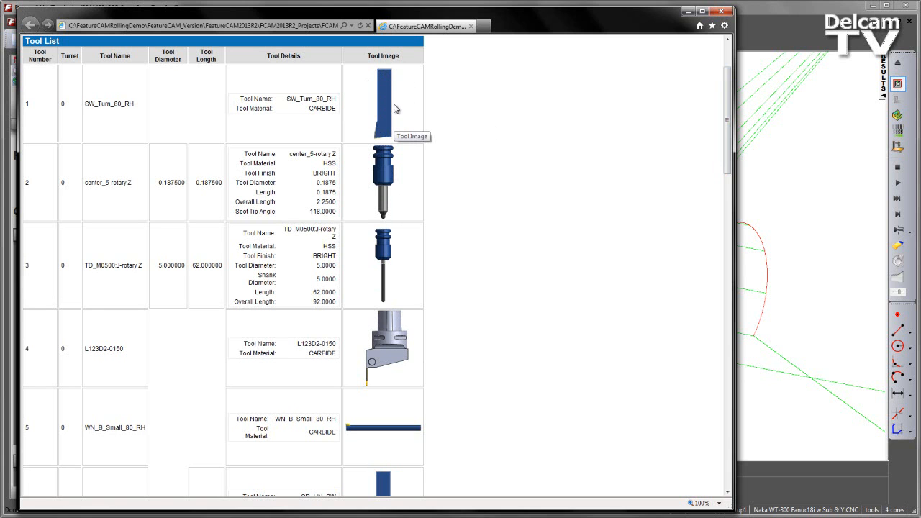
mouse_move(409, 355)
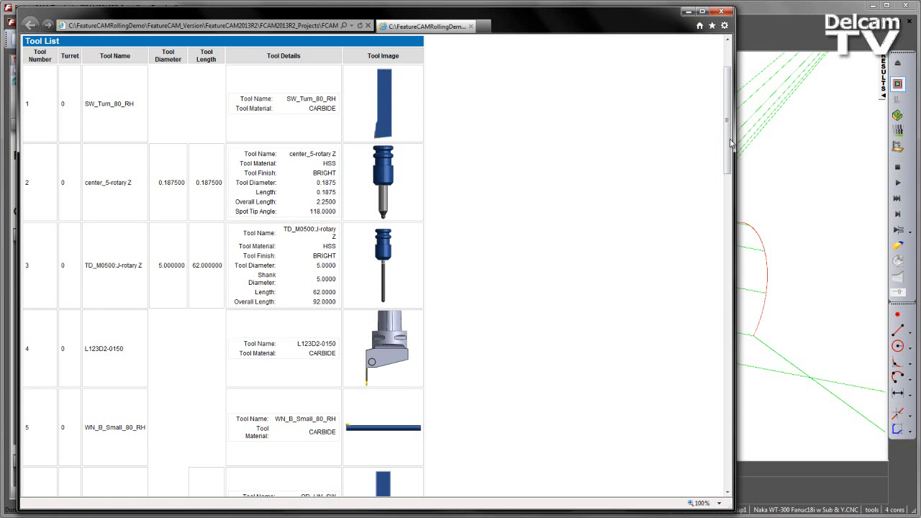
scroll("down", 3)
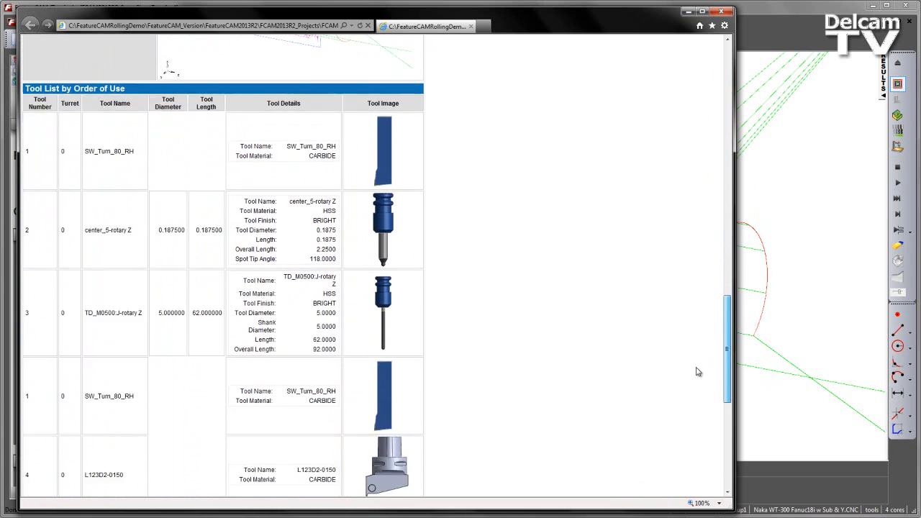
scroll("down", 3)
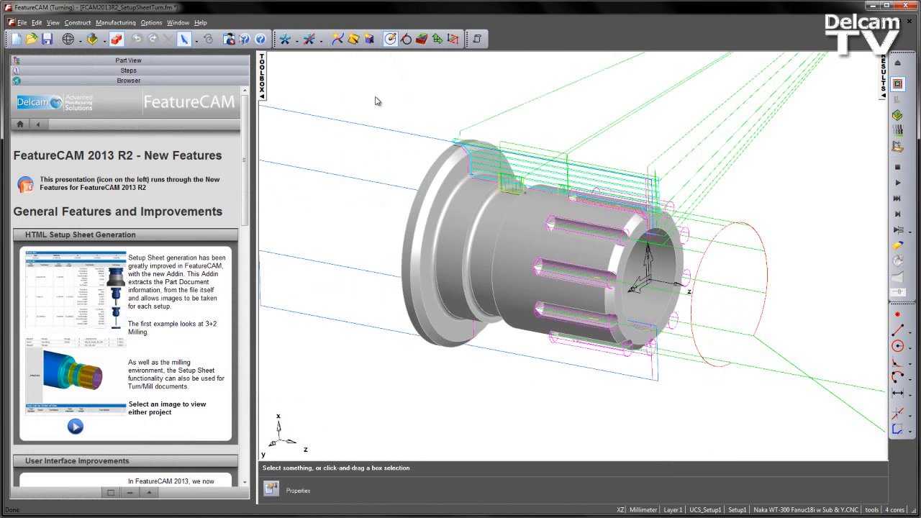
mouse_move(261, 123)
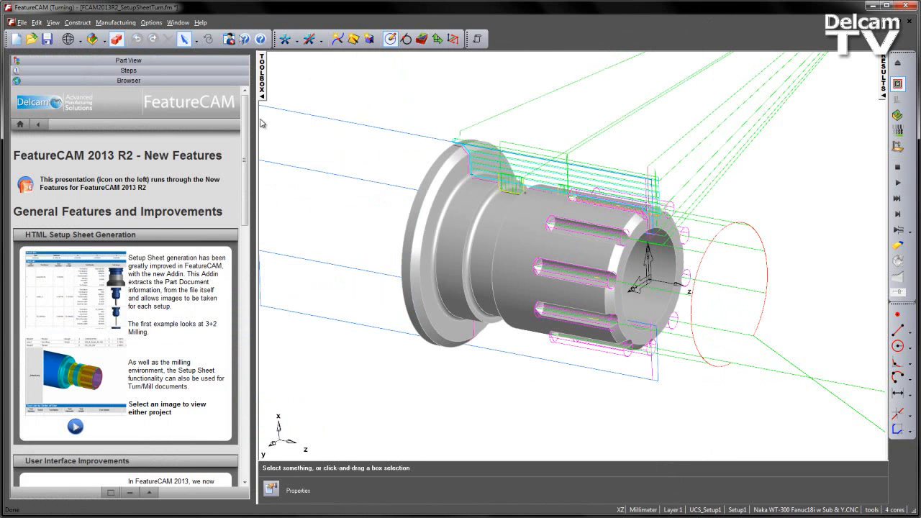
mouse_move(305, 169)
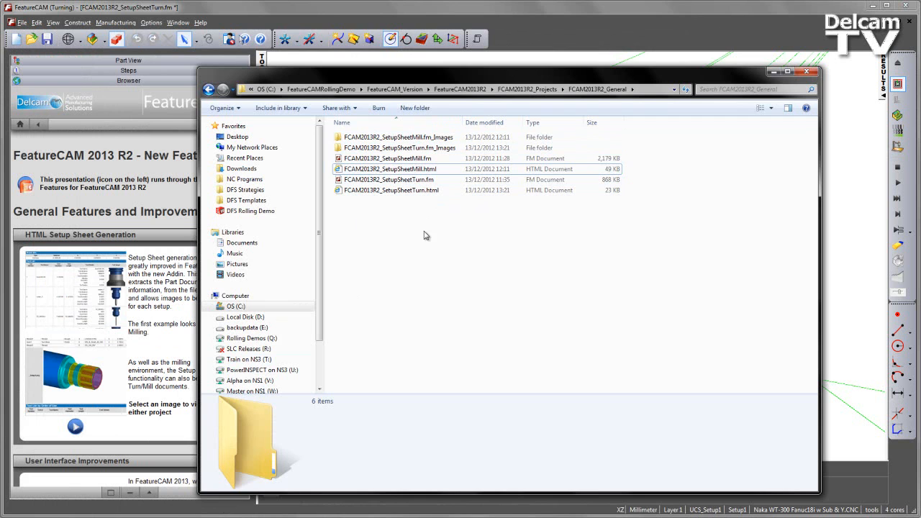
mouse_move(412, 239)
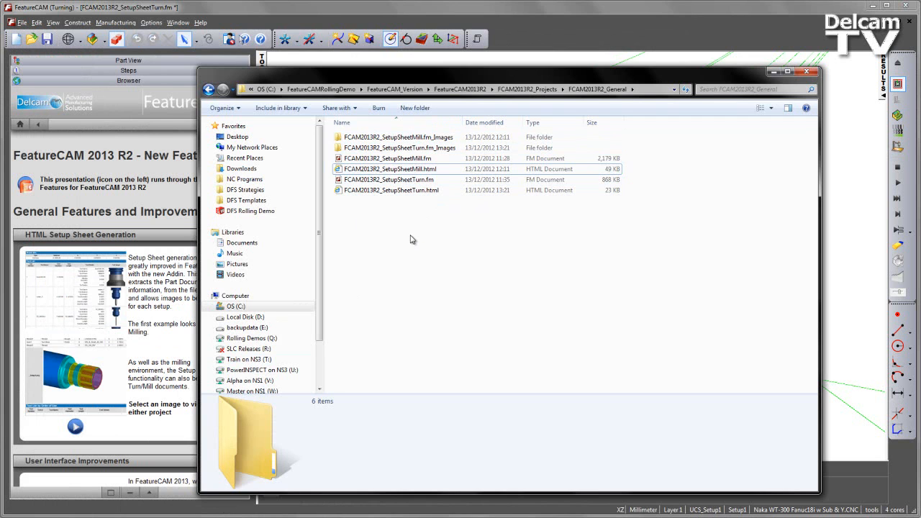
left_click(390, 190)
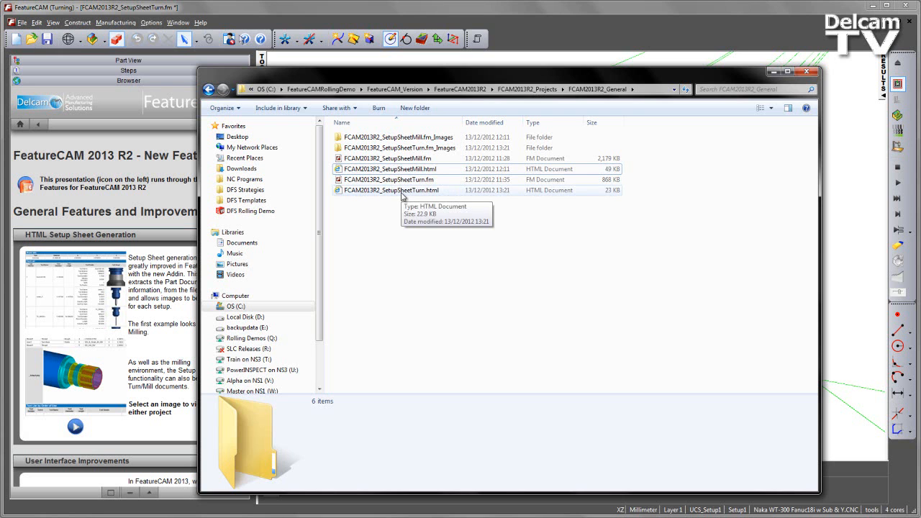
left_click(390, 190)
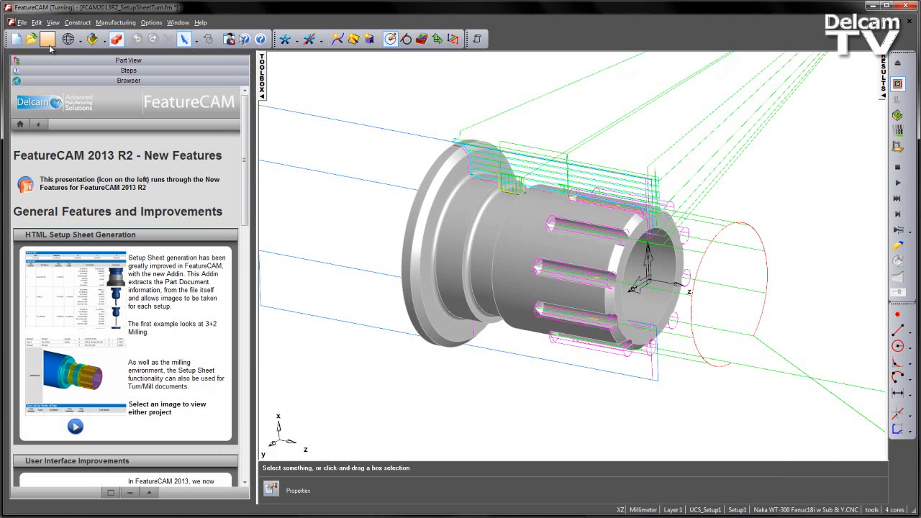
Open FCAM2013R2_SetupSheetTurn.html from the CAM2013R2_Projects\FCAM2013R2_General folder.
left_click(47, 40)
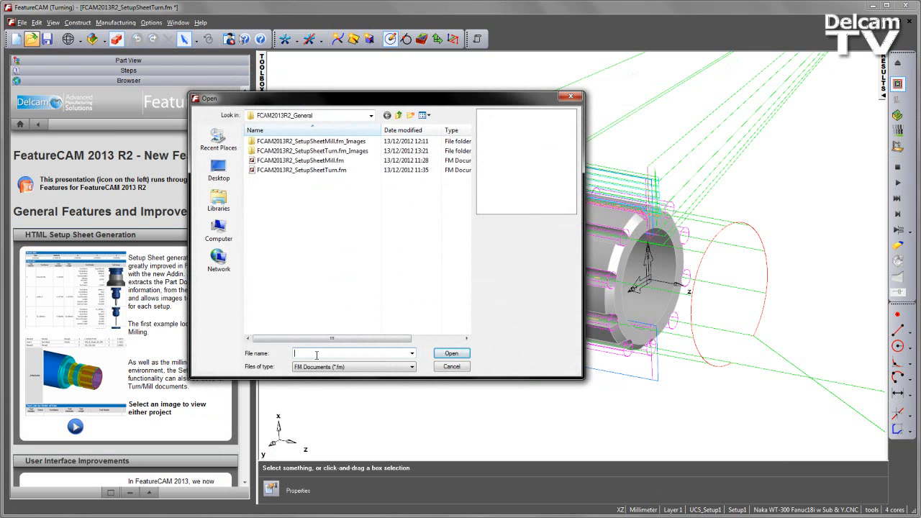
type("CAM2013R2_Projects\\FCAM2013R2_General\\")
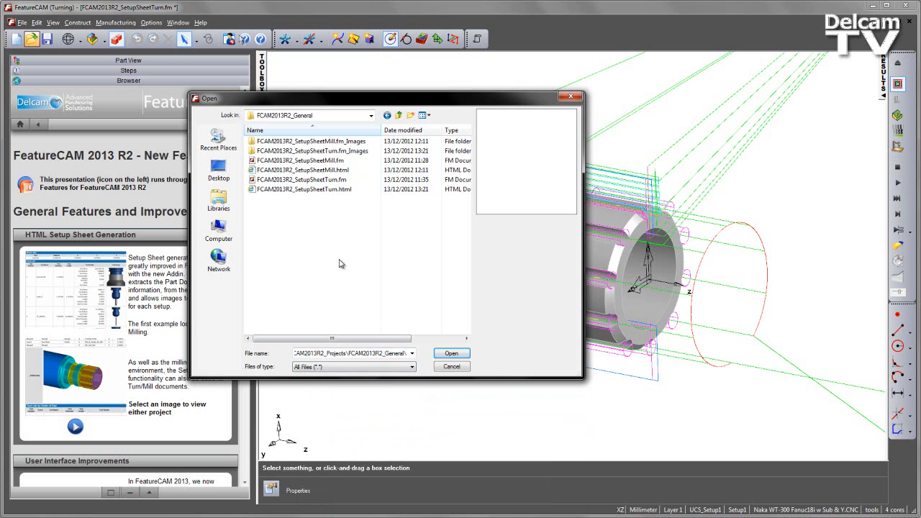
left_click(304, 188)
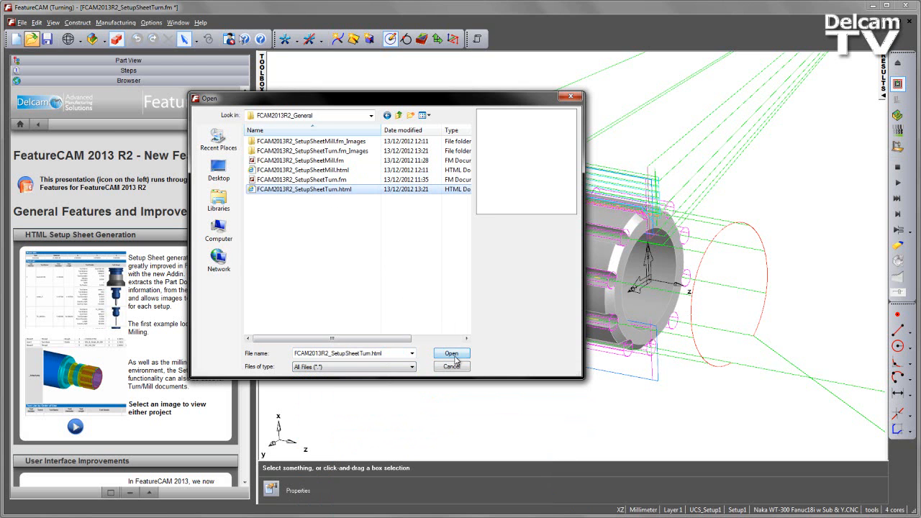
left_click(451, 353)
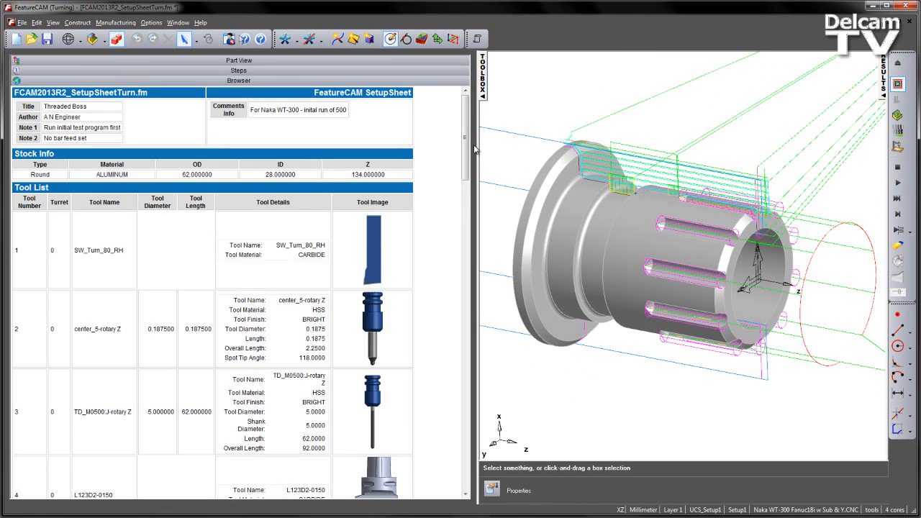
Scroll the setup sheet down to the tool list entries with images.
scroll("down", 3)
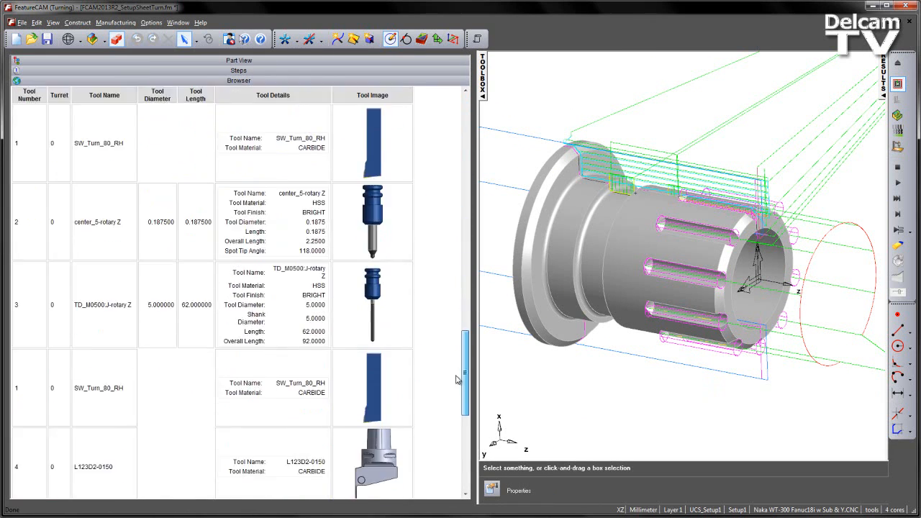